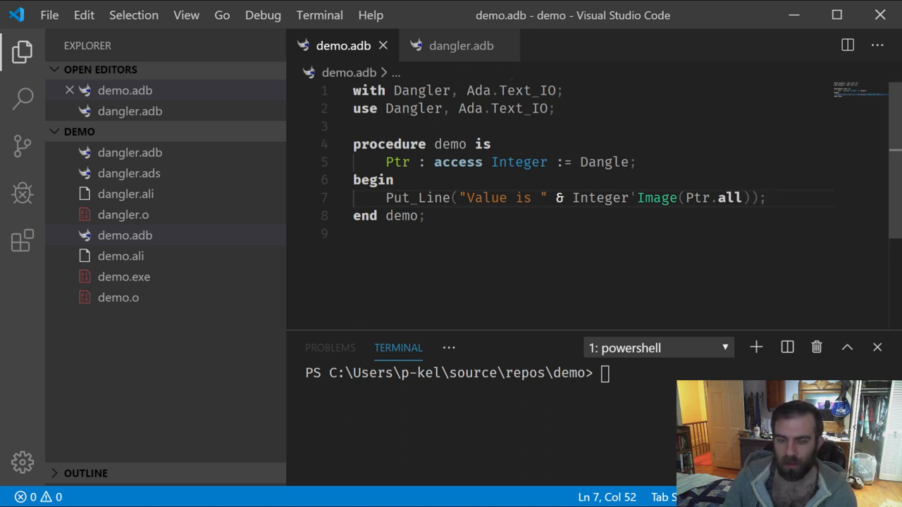
# Step: Inspect demo.adb: the Put_Line statement, the Ptr Integer declaration and the call to Dangle
pyautogui.click(764, 197)
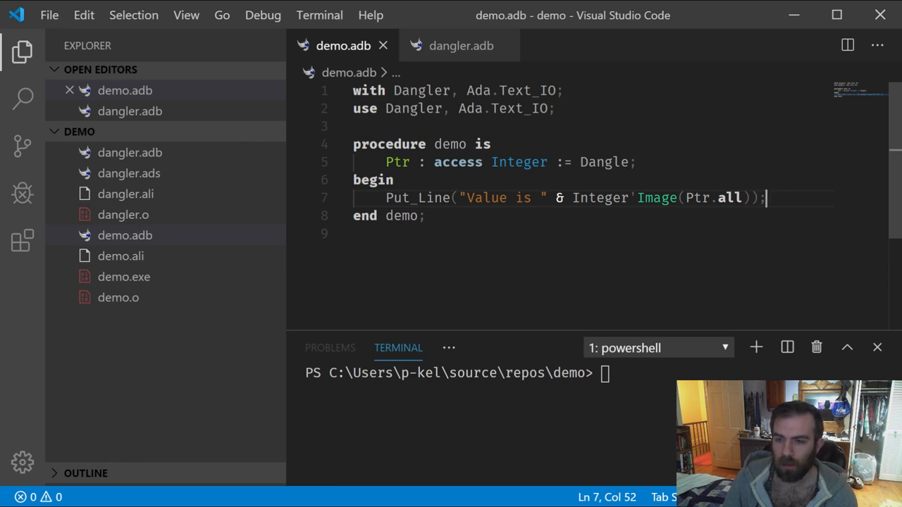
pyautogui.doubleClick(397, 162)
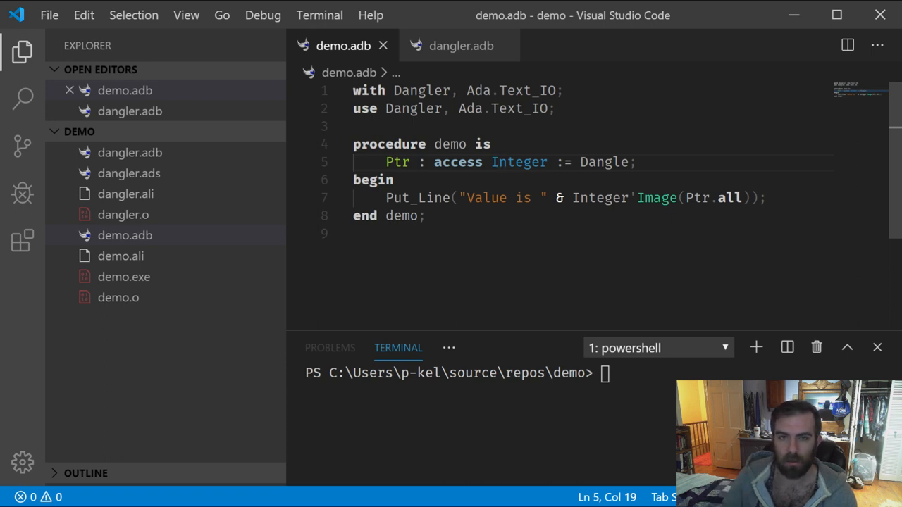
pyautogui.click(496, 162)
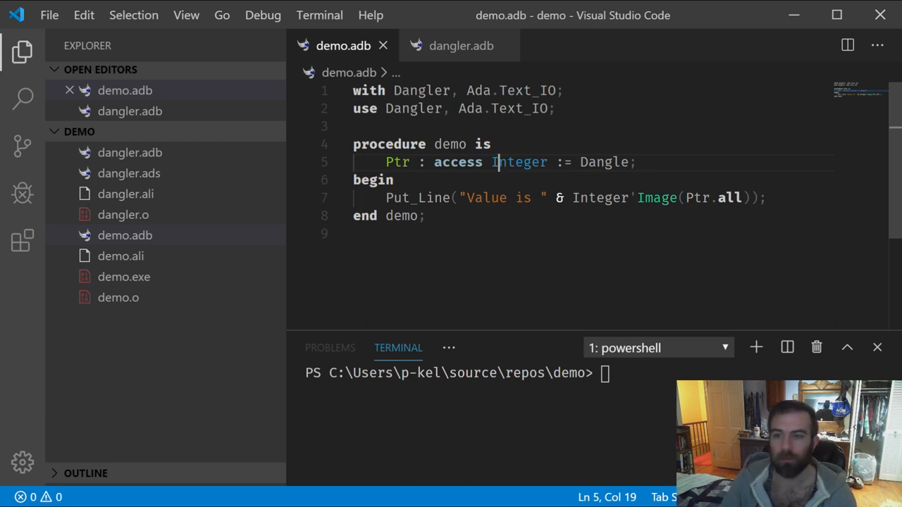
pyautogui.doubleClick(603, 162)
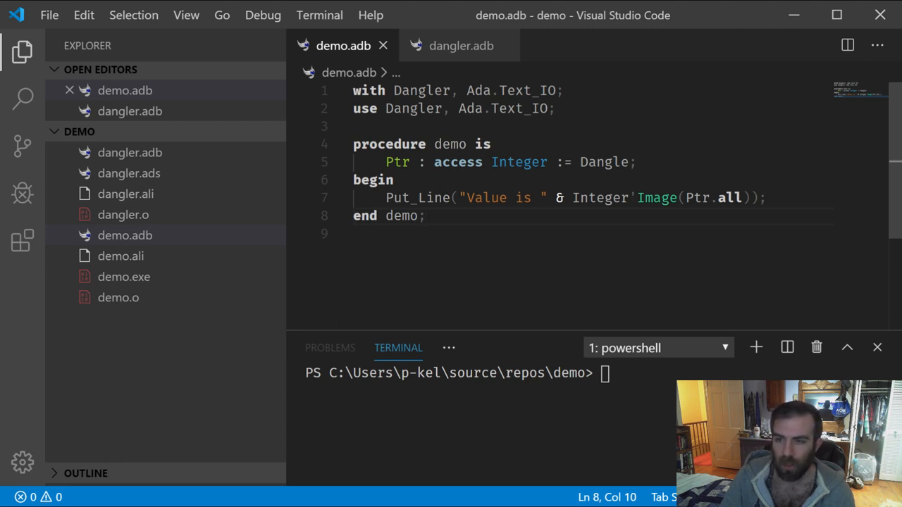
pyautogui.doubleClick(604, 162)
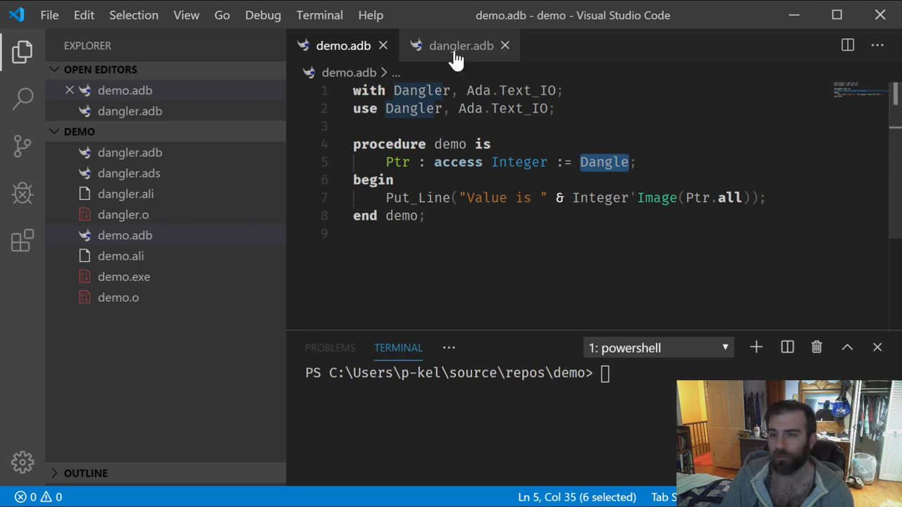
# Step: Show dangler.adb and the dangler.ads spec, highlighting Dangle's local aliased Value set to 42
pyautogui.click(460, 45)
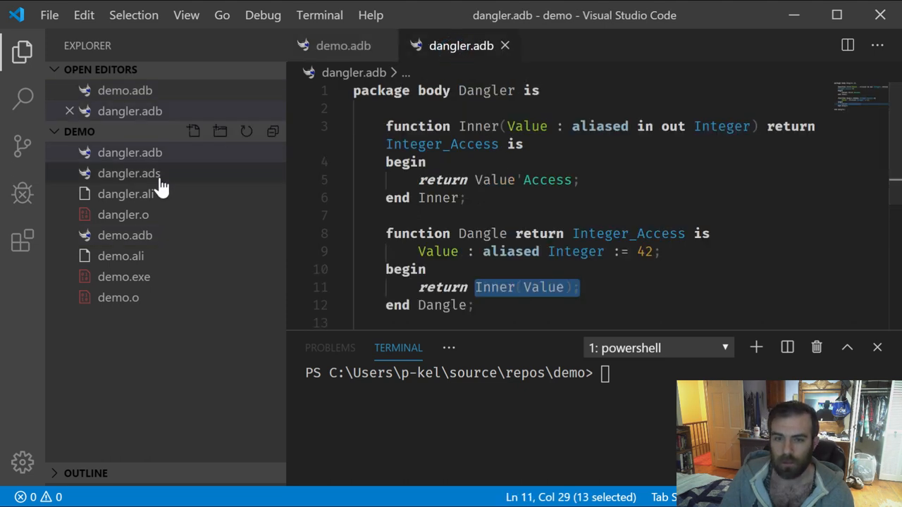
pyautogui.click(130, 173)
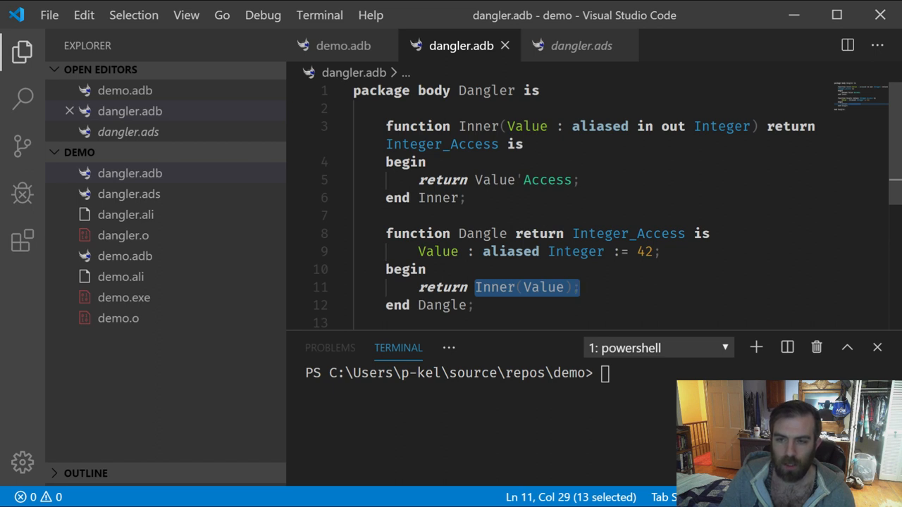
pyautogui.doubleClick(437, 251)
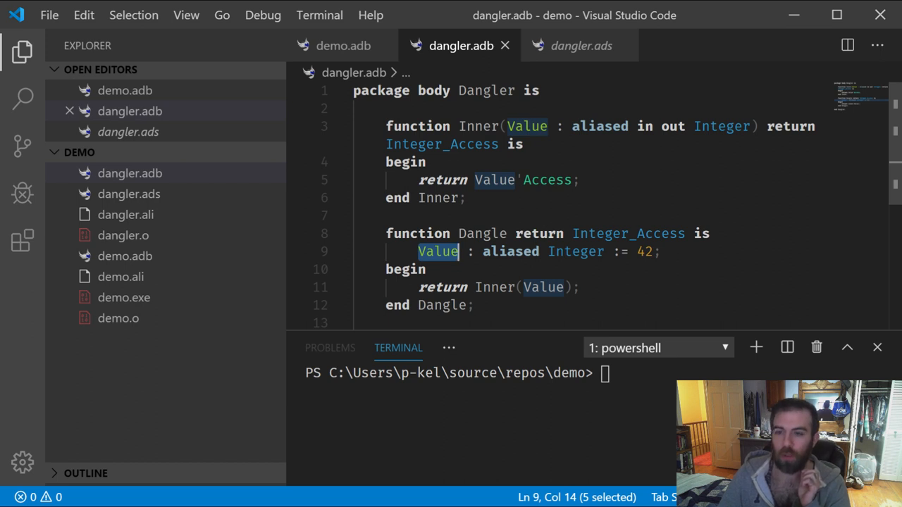
pyautogui.click(437, 261)
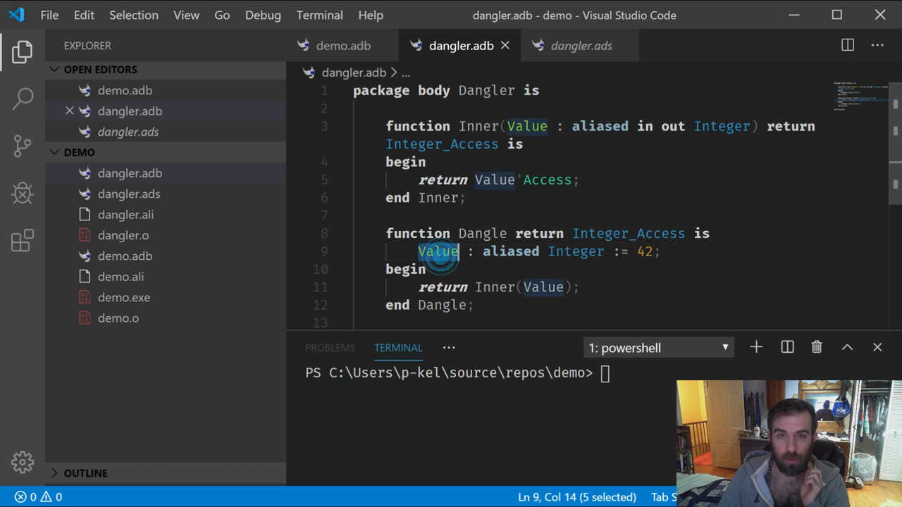
pyautogui.click(438, 251)
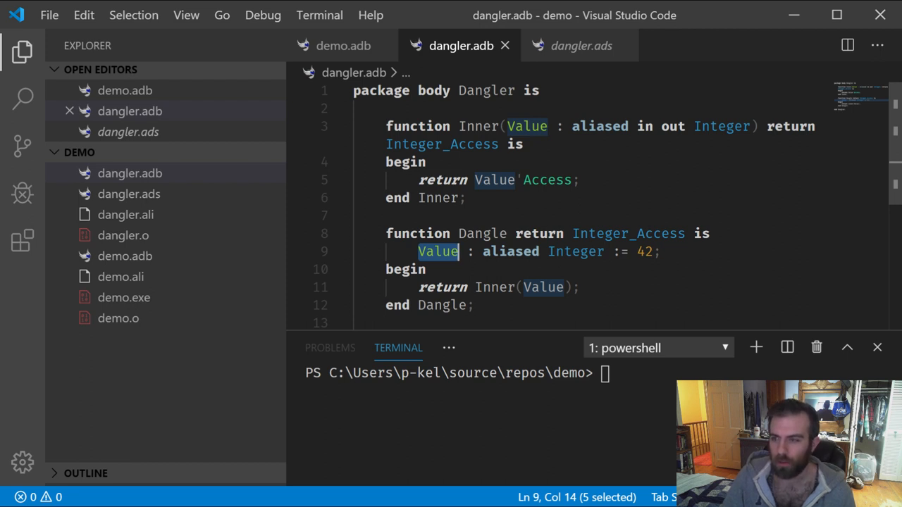
pyautogui.scroll(-3)
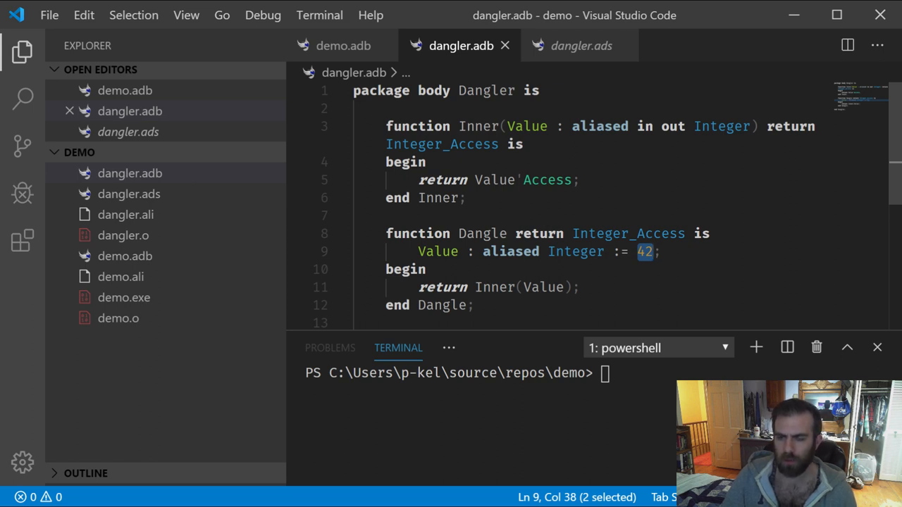
# Step: Back in demo.adb, clear the terminal, rebuild with gnatmake demo and run .\demo printing 42
pyautogui.click(344, 45)
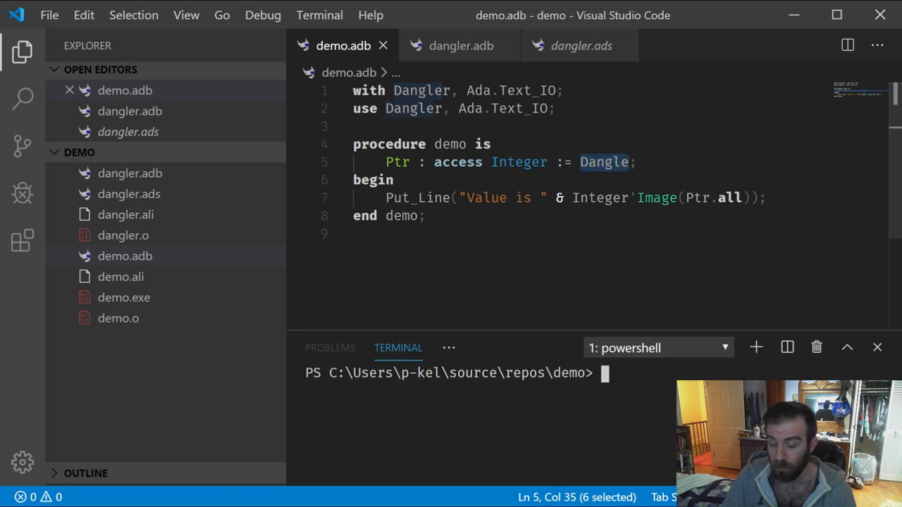
pyautogui.write('clear')
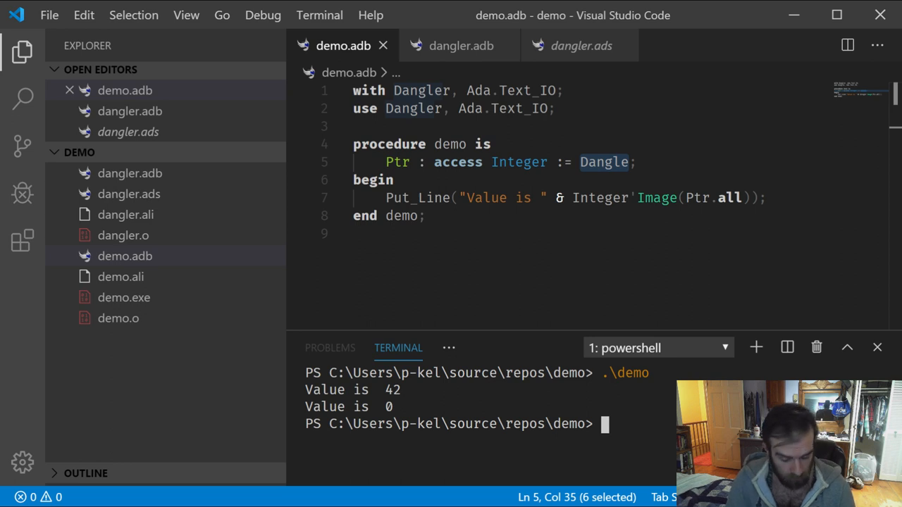
pyautogui.write('gnatmake')
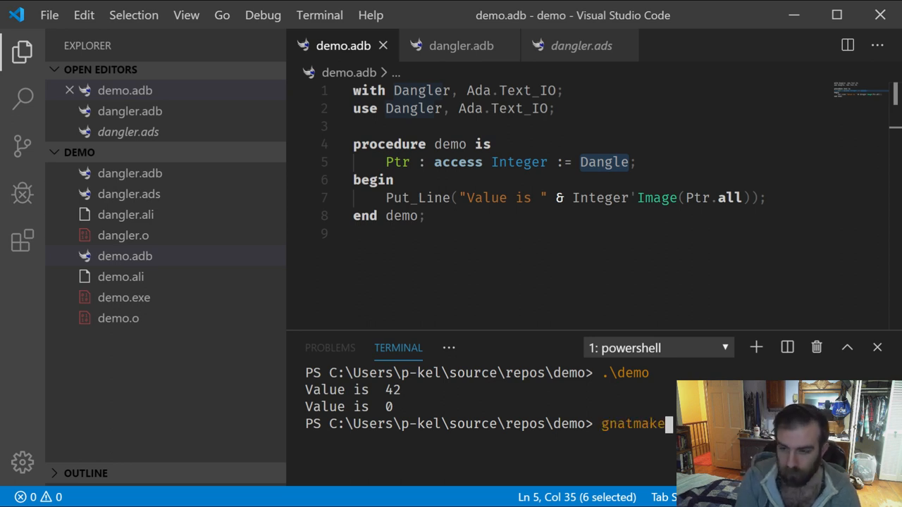
pyautogui.press('Enter')
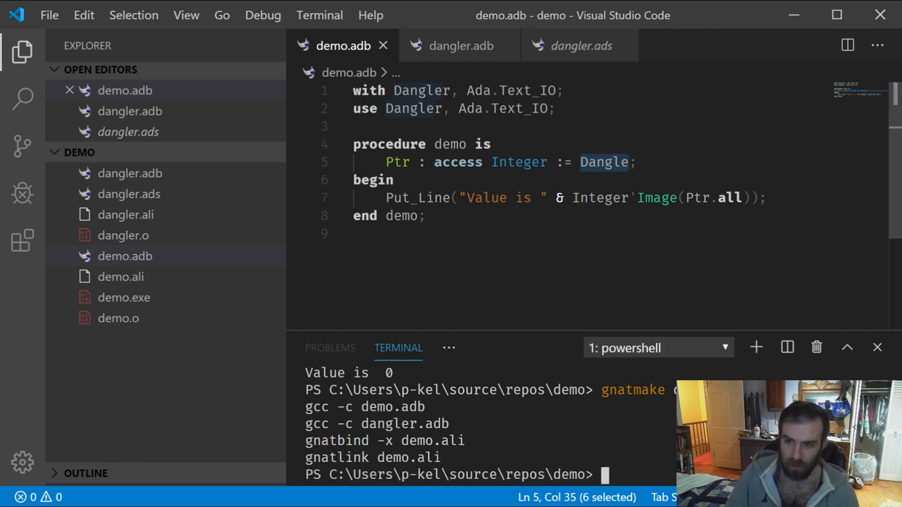
pyautogui.write('.\\demo')
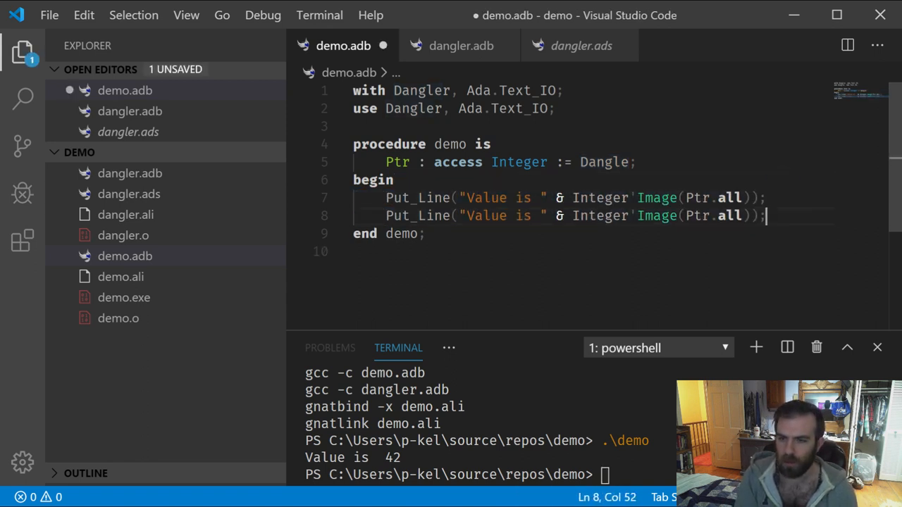
# Step: Save demo.adb with its second Put_Line and rebuild it with gnatmake demo
pyautogui.press('ctrl+s')
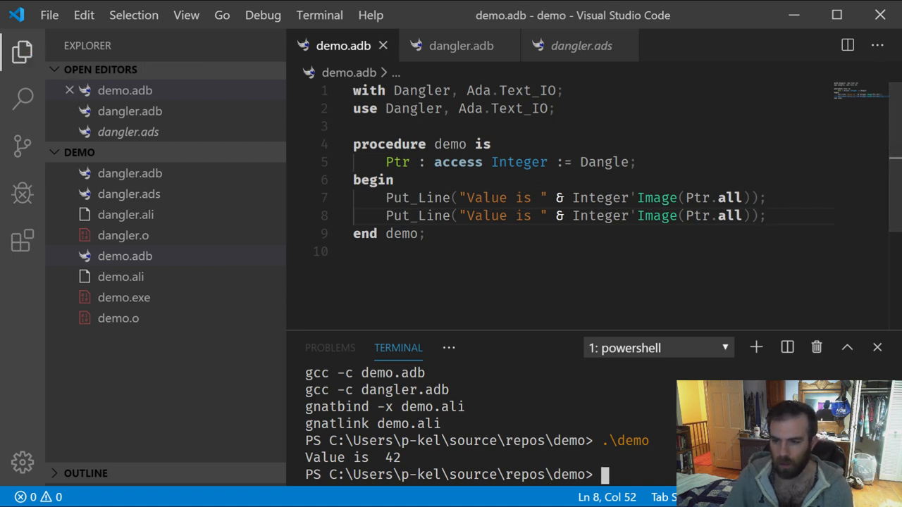
pyautogui.write('gnatmake')
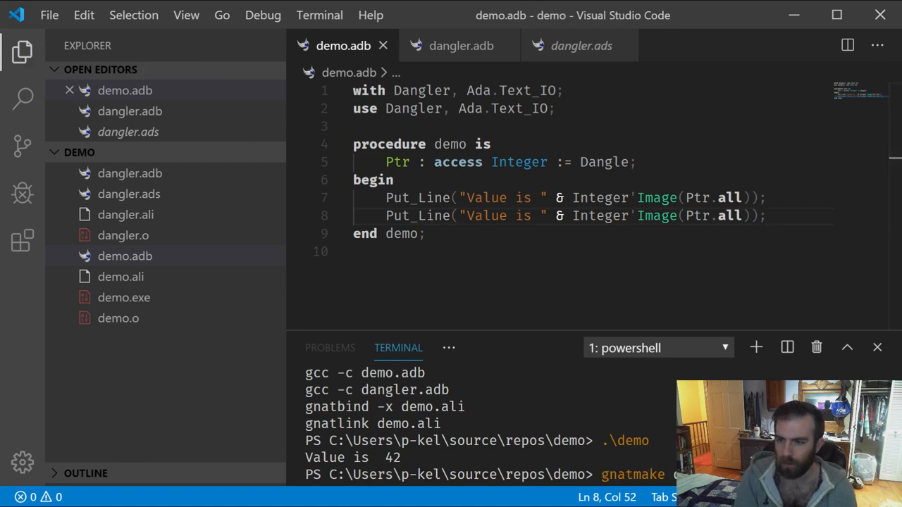
pyautogui.press('Enter')
pyautogui.write('.\\demo')
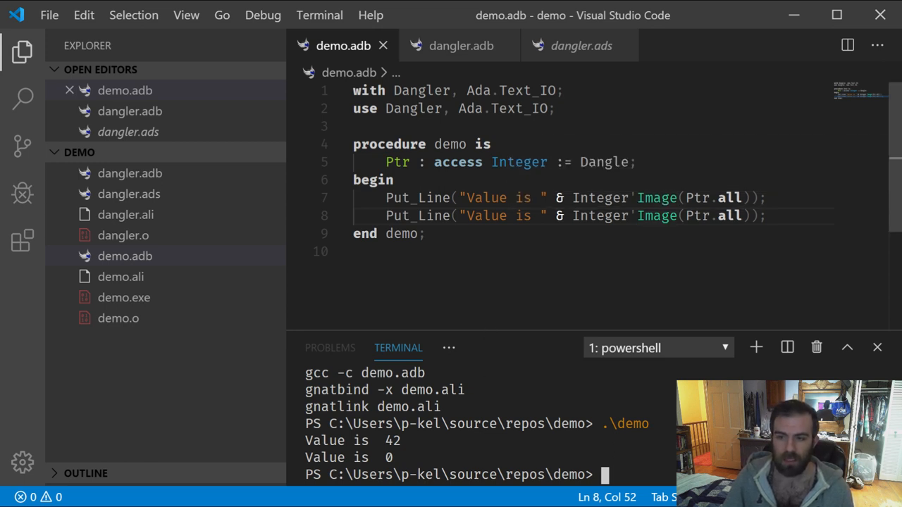
pyautogui.doubleClick(397, 162)
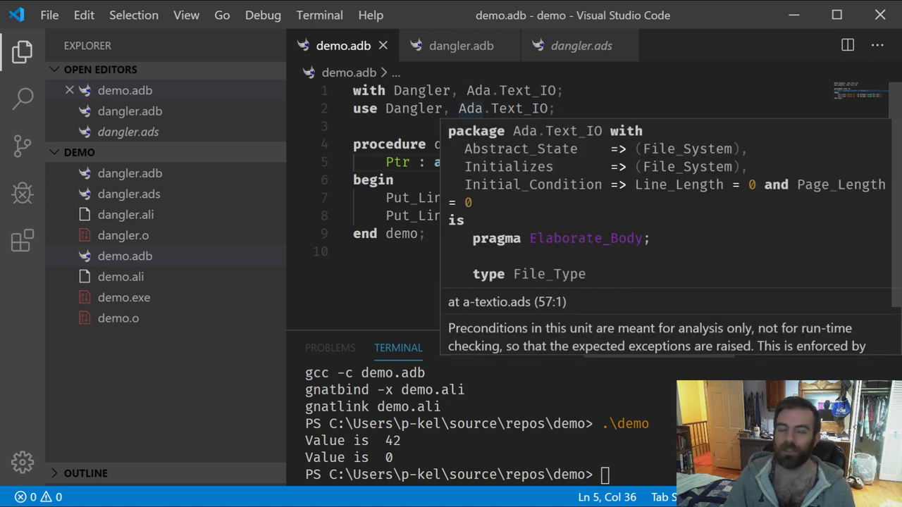
pyautogui.moveTo(567, 148)
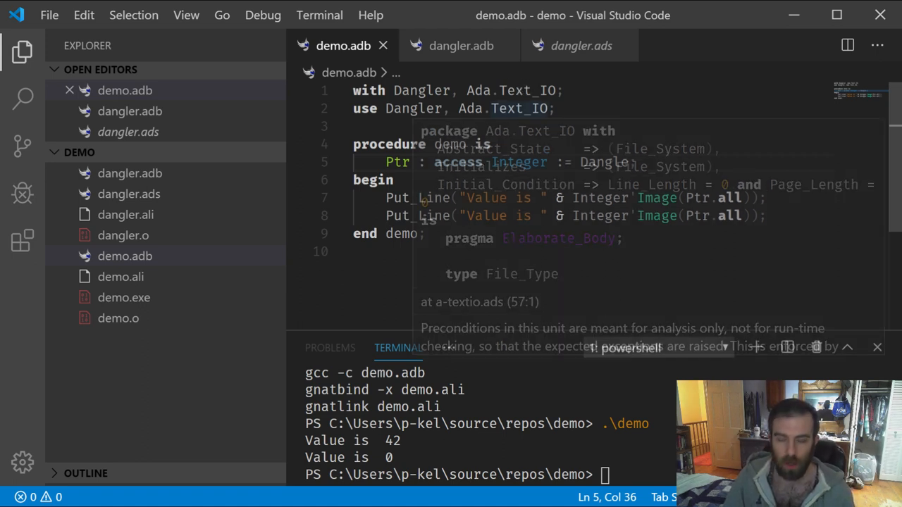
# Step: Dismiss the Ada.Text_IO preview and jump from the Dangle call to its definition in dangler.adb
pyautogui.click(460, 45)
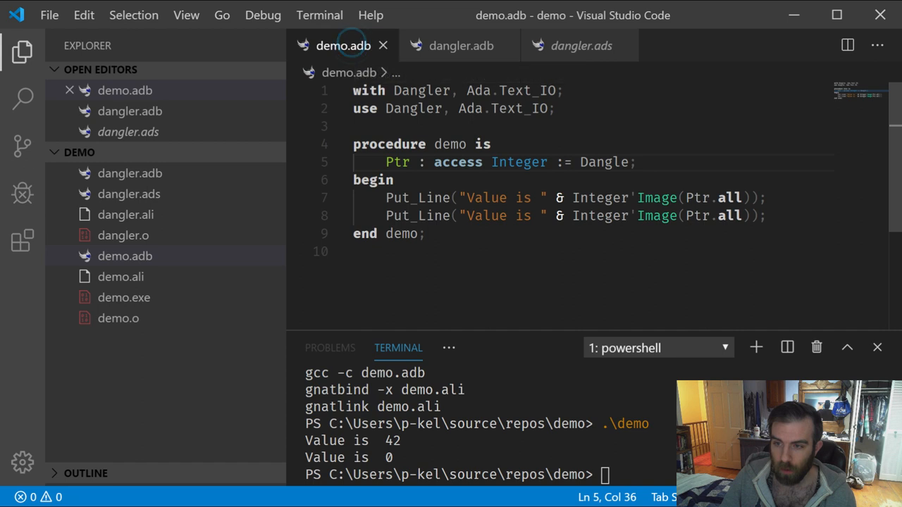
pyautogui.doubleClick(603, 162)
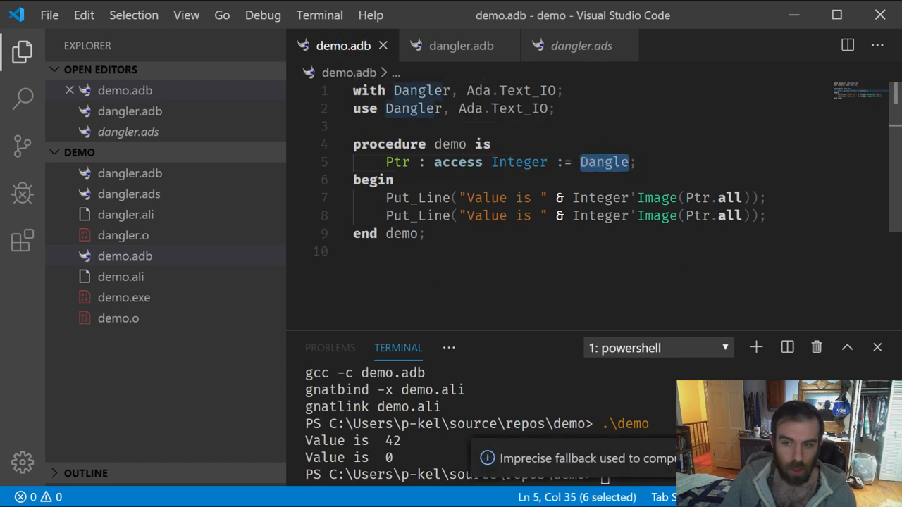
pyautogui.click(459, 45)
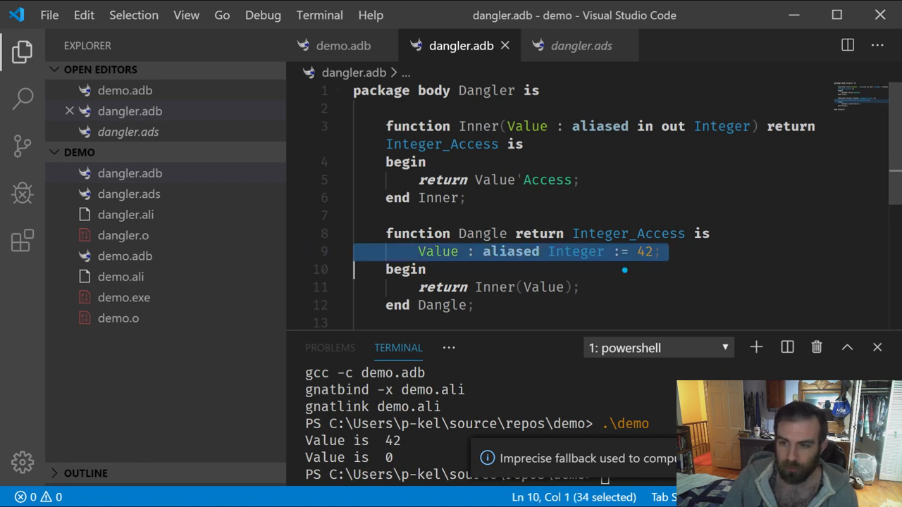
pyautogui.doubleClick(645, 251)
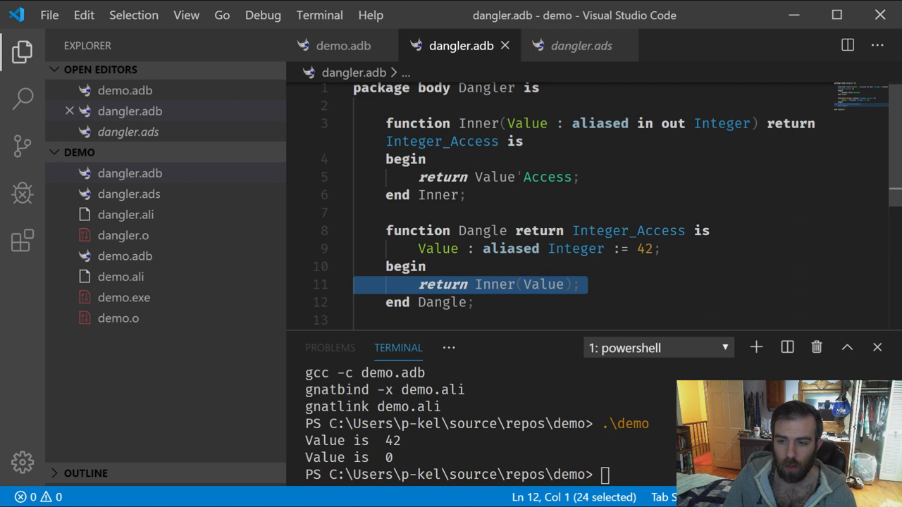
pyautogui.doubleClick(494, 285)
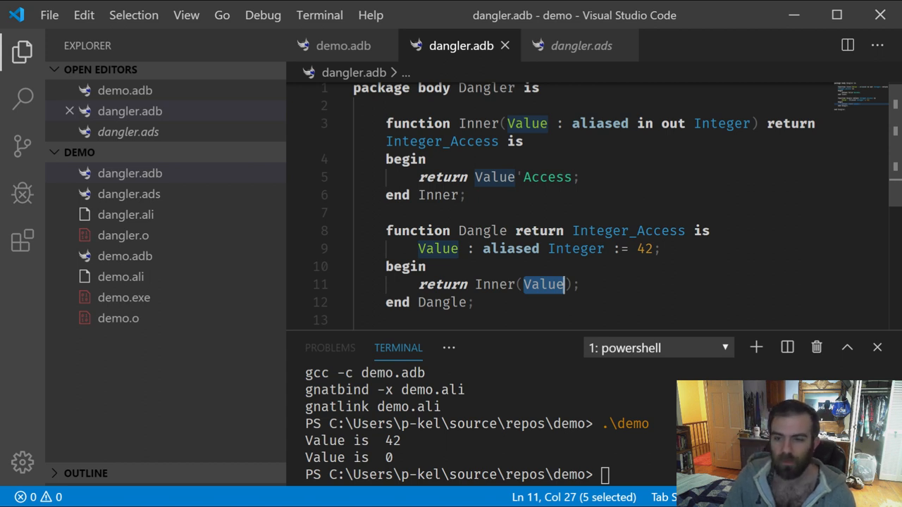
pyautogui.click(543, 285)
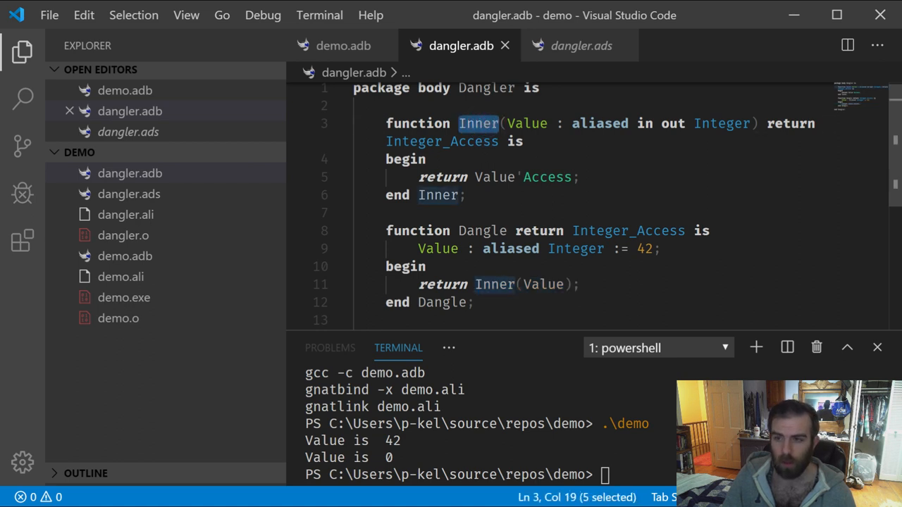
pyautogui.doubleClick(527, 124)
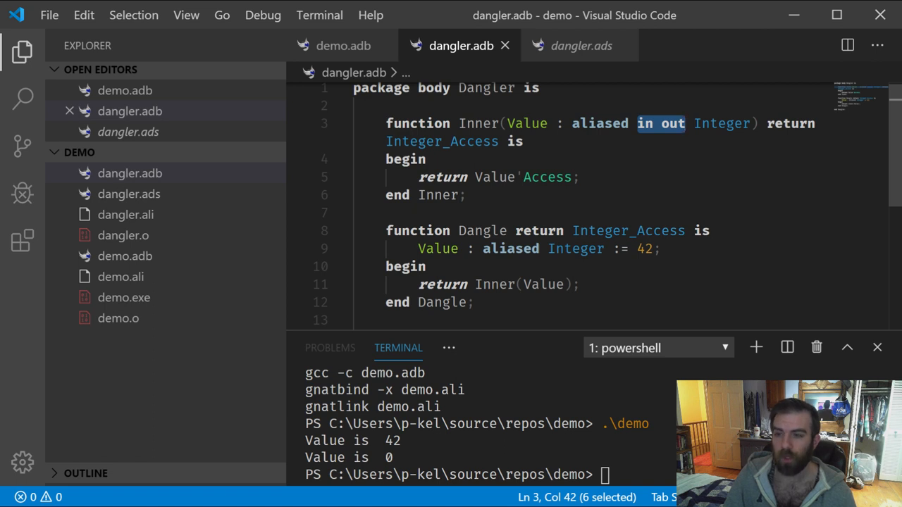
pyautogui.moveTo(721, 124)
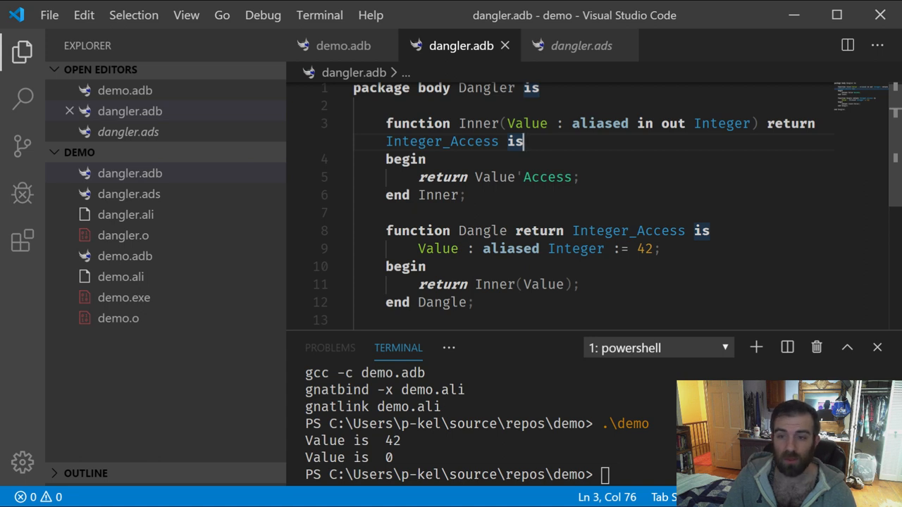
pyautogui.doubleClick(546, 177)
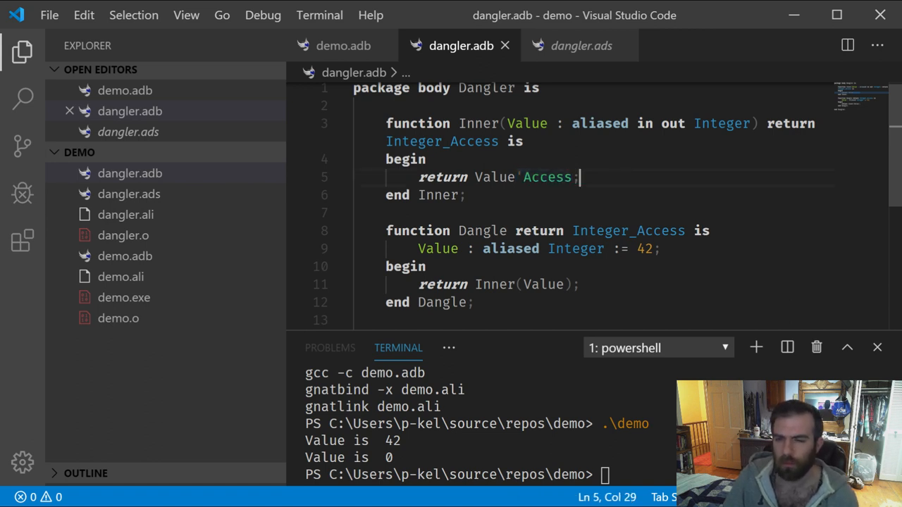
# Step: Replace the Inner(Value) call in Dangle with Value'Access, getting a non-local pointer error on rebuild
pyautogui.doubleClick(493, 177)
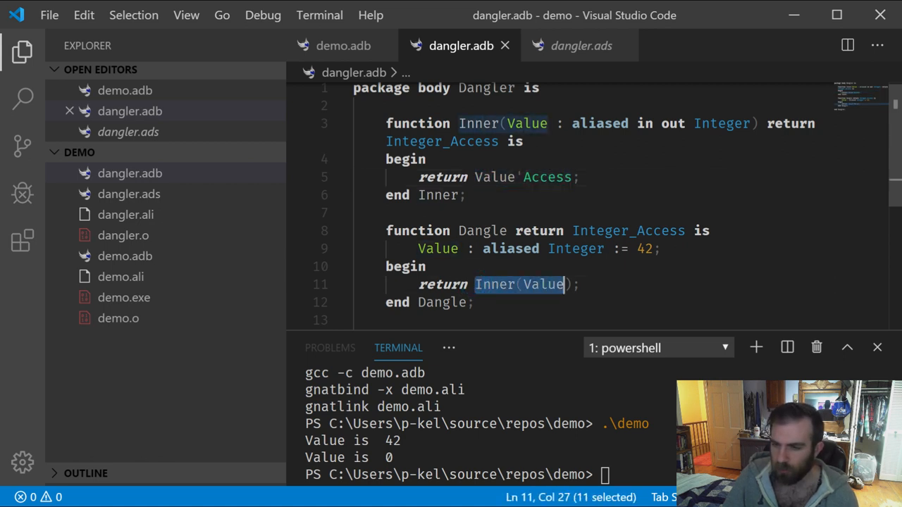
pyautogui.write("Value'Access")
pyautogui.click(491, 475)
pyautogui.write('gnatmake demo')
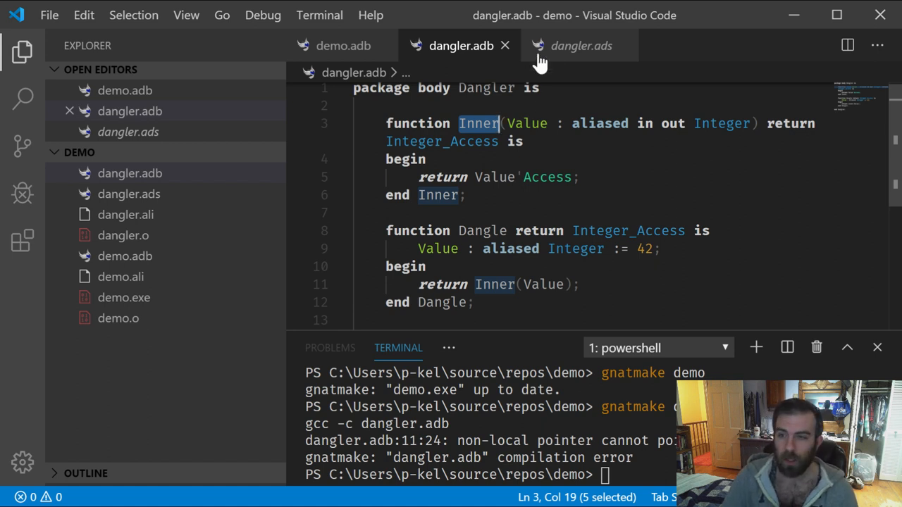
# Step: In dangler.ads, change Dangle's return type from Integer_Access to anonymous access Integer
pyautogui.click(581, 45)
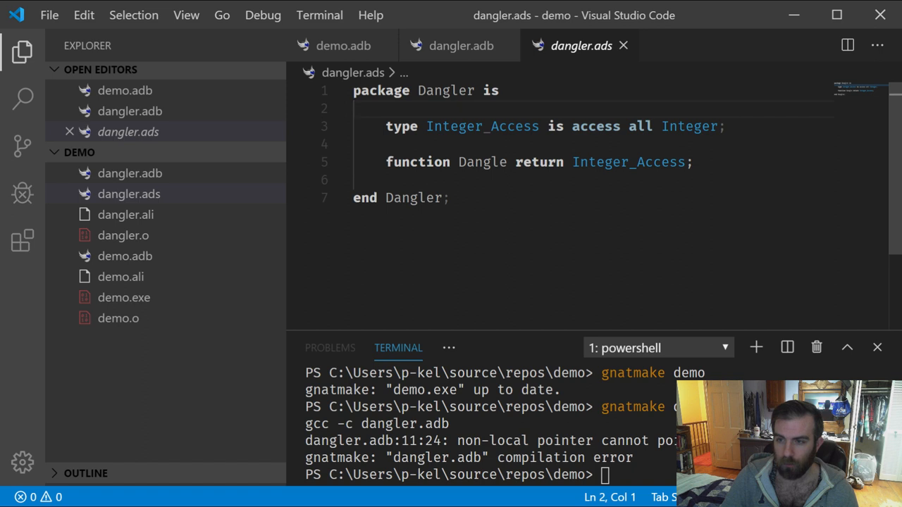
pyautogui.doubleClick(628, 162)
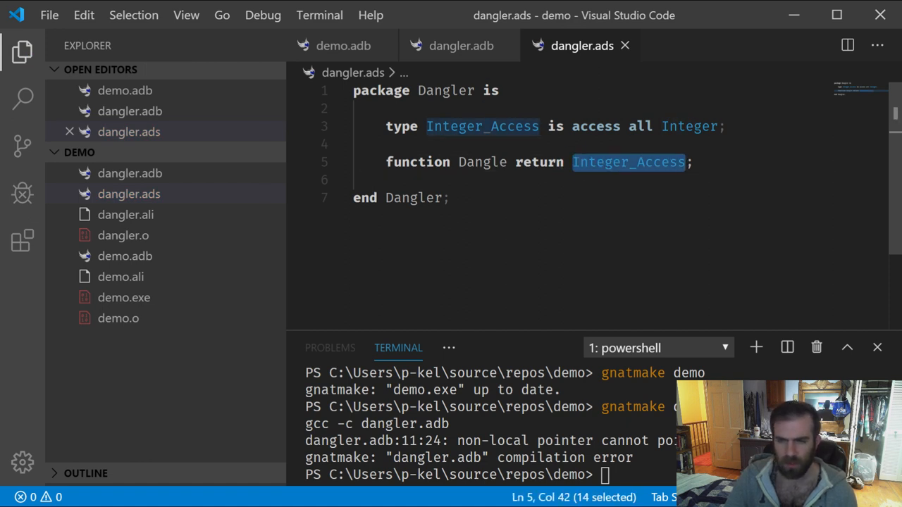
pyautogui.write('access')
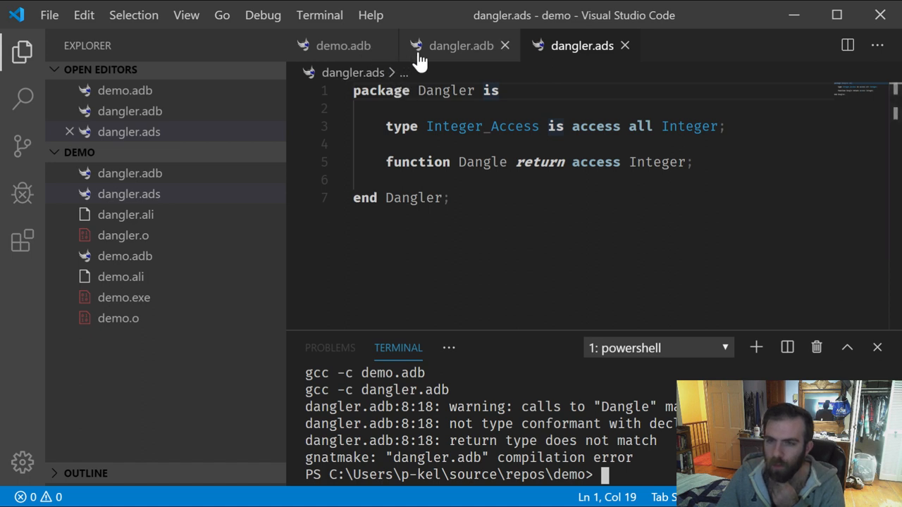
# Step: Adjust Dangle's access return type in dangler.adb, rebuild with gnatmake, and declare demo's Ptr as Integer_Access
pyautogui.click(459, 45)
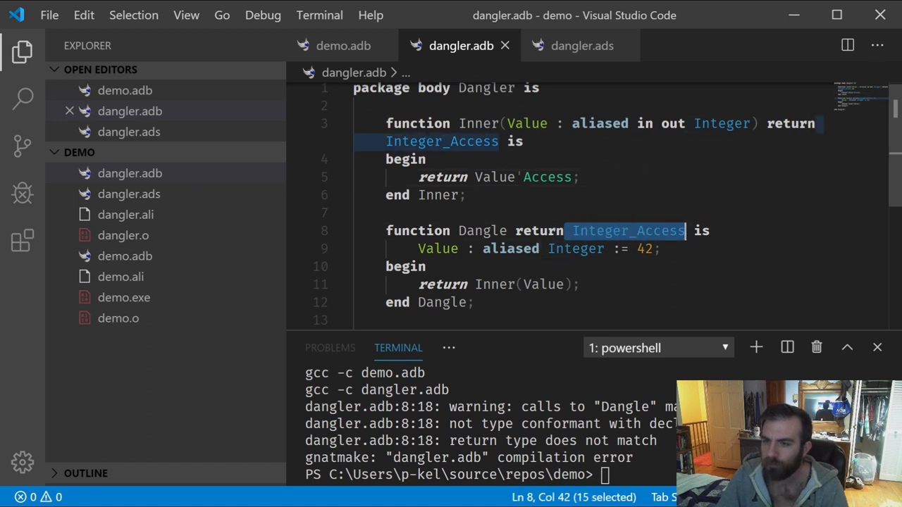
pyautogui.write('access')
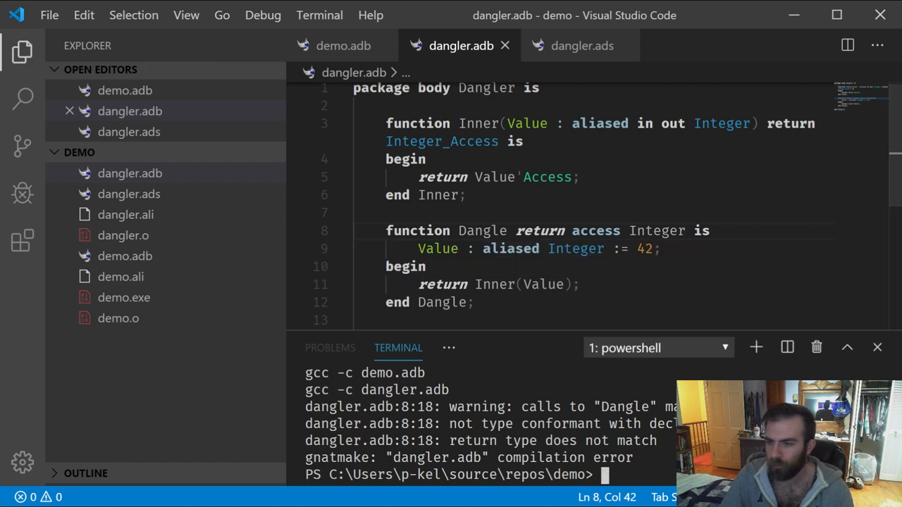
pyautogui.write('gnatmake')
pyautogui.write('.\\demo')
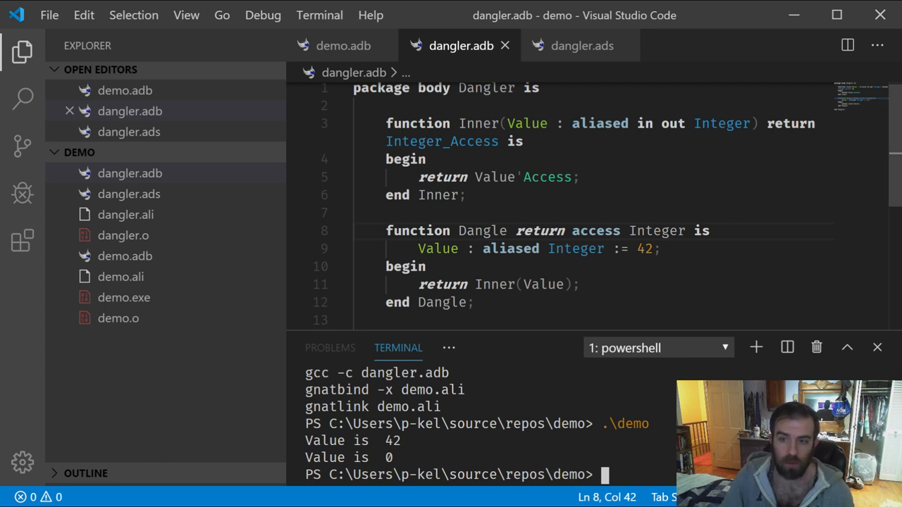
pyautogui.doubleClick(595, 231)
pyautogui.write('_Access')
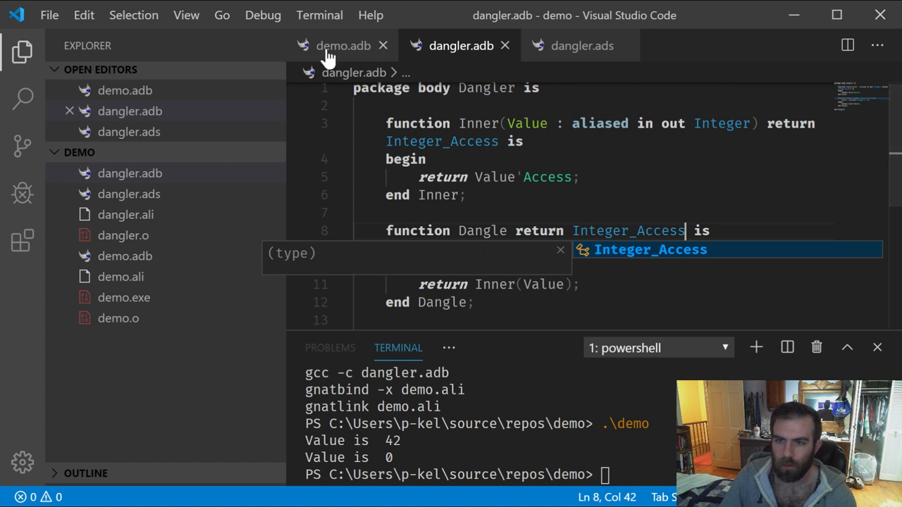
pyautogui.click(344, 45)
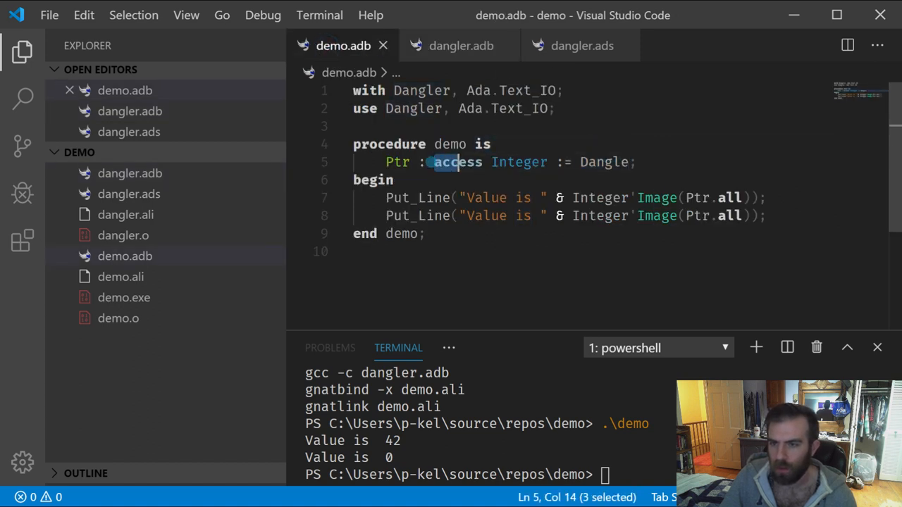
pyautogui.write('Integer')
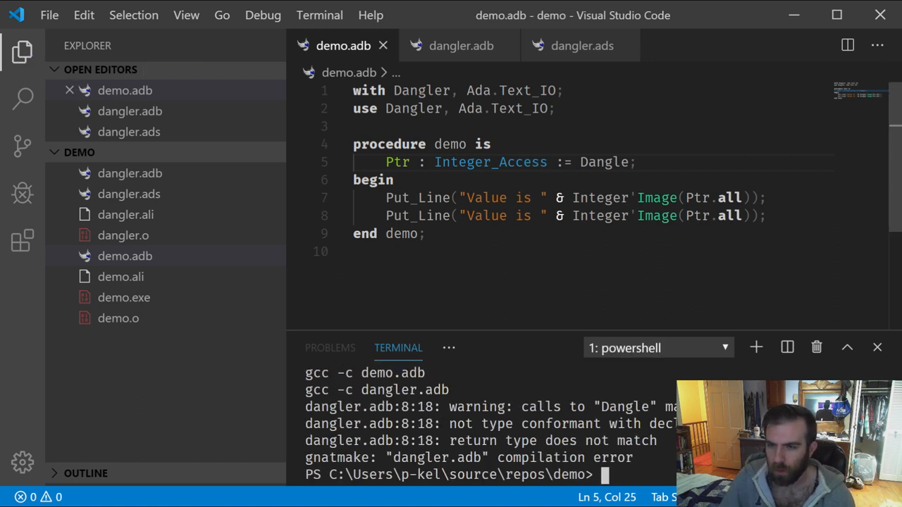
# Step: Restore Integer_Access as Dangle's return type in dangler.ads and run the rebuilt demo, printing 42 then 0
pyautogui.click(581, 45)
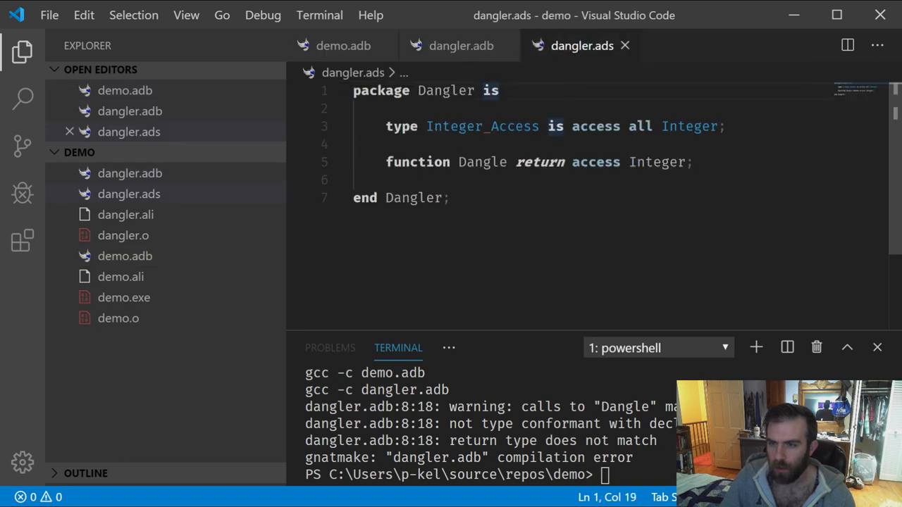
pyautogui.click(505, 127)
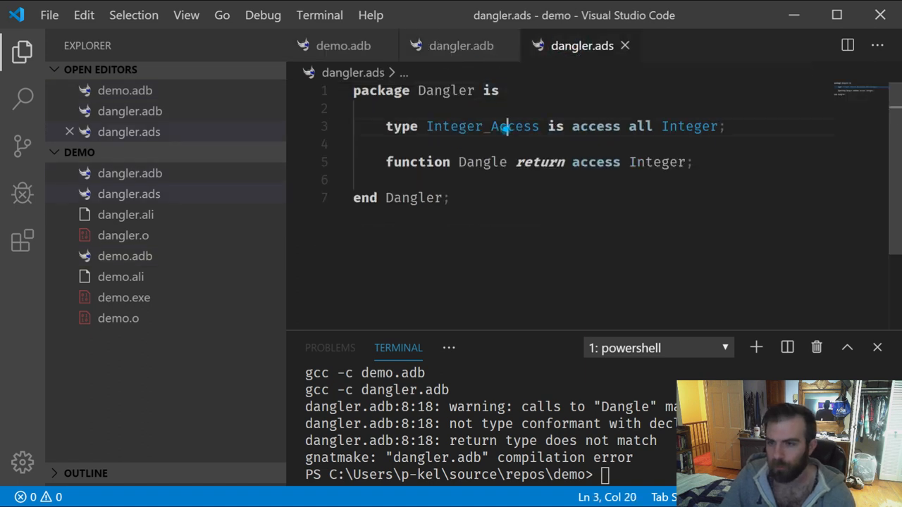
pyautogui.moveTo(572, 162); pyautogui.dragTo(685, 162)
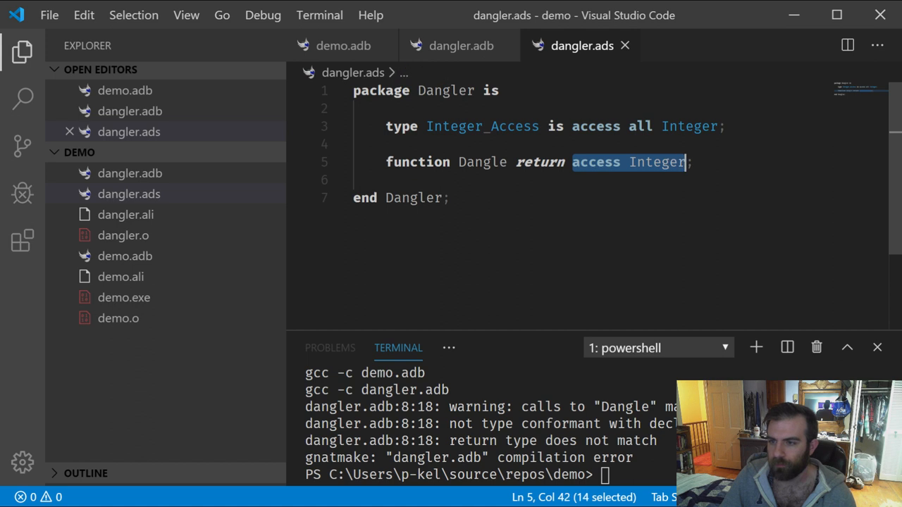
pyautogui.write('Integer_Access')
pyautogui.click(490, 475)
pyautogui.write('.\\demo')
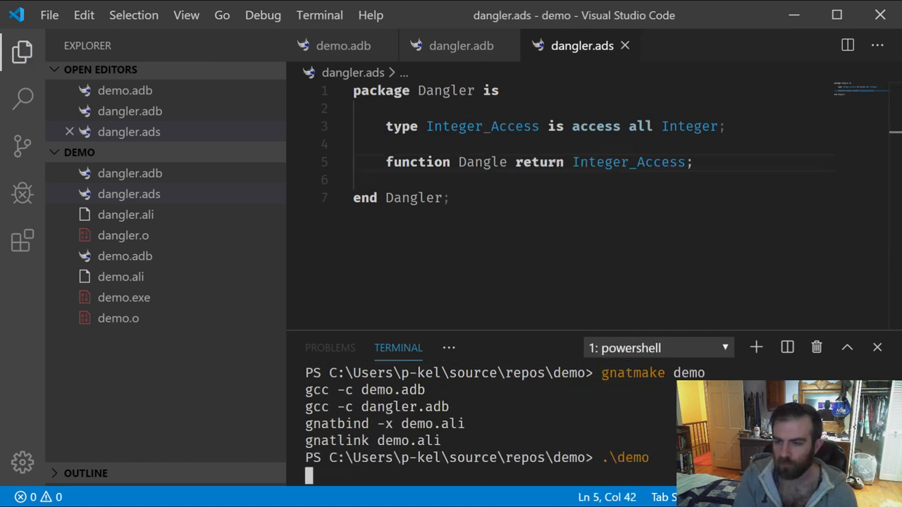
pyautogui.press('Enter')
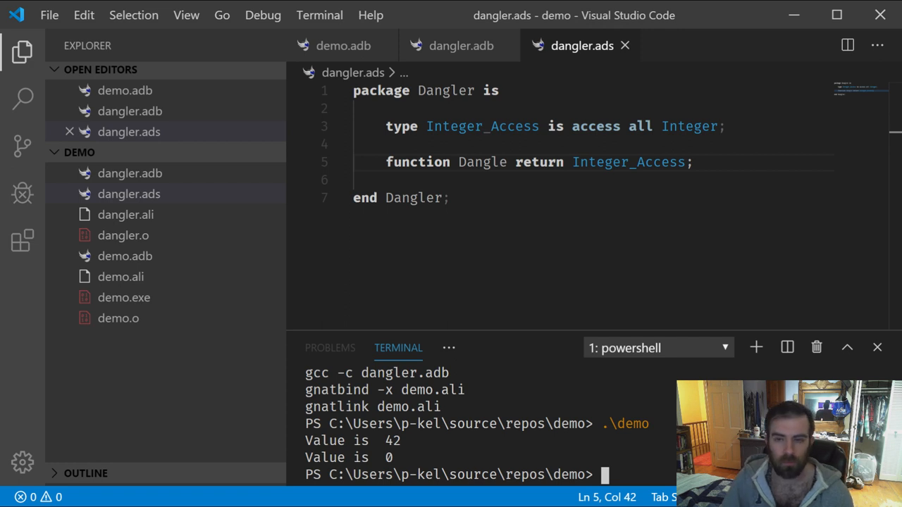
pyautogui.moveTo(461, 45)
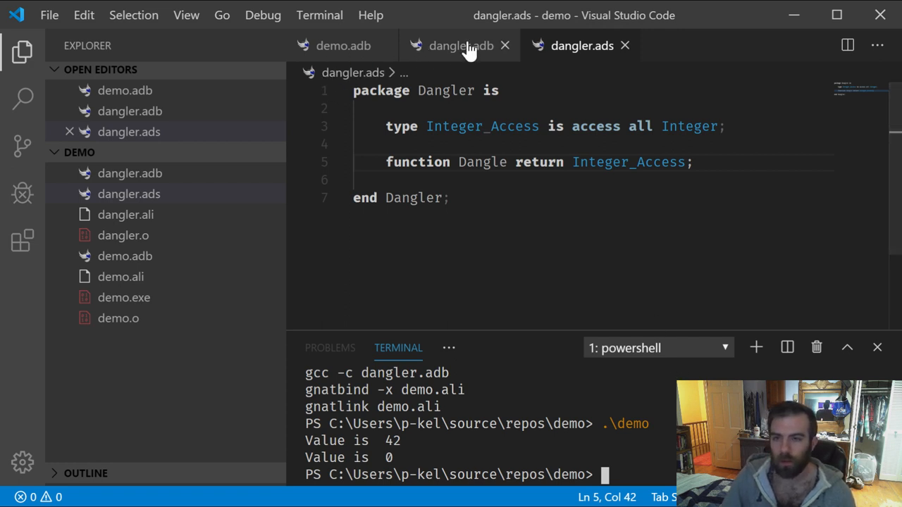
# Step: Flip between demo.adb and dangler.adb, then close the dangler.adb editor leaving demo.adb
pyautogui.click(344, 45)
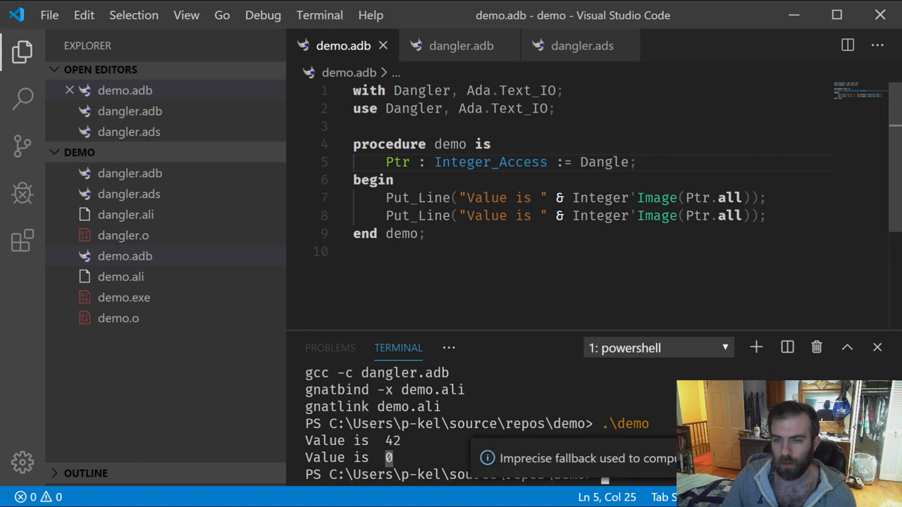
pyautogui.click(459, 45)
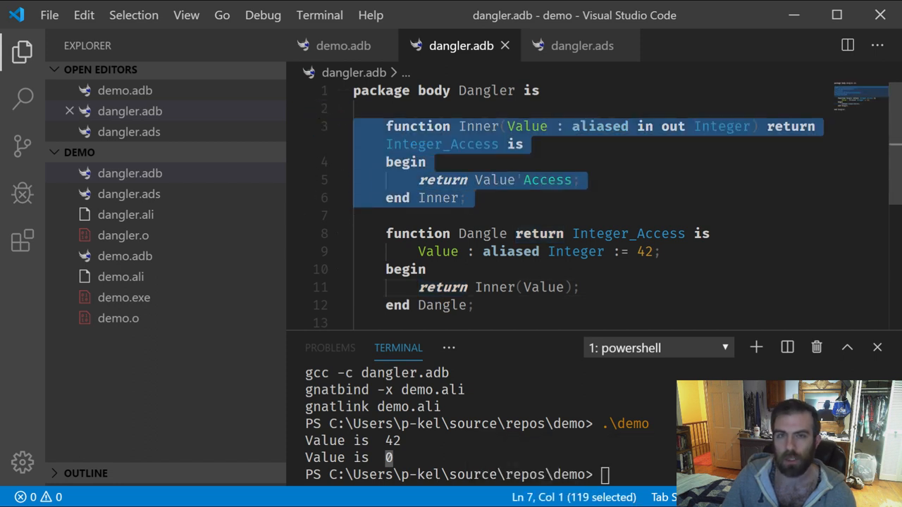
pyautogui.scroll(-3)
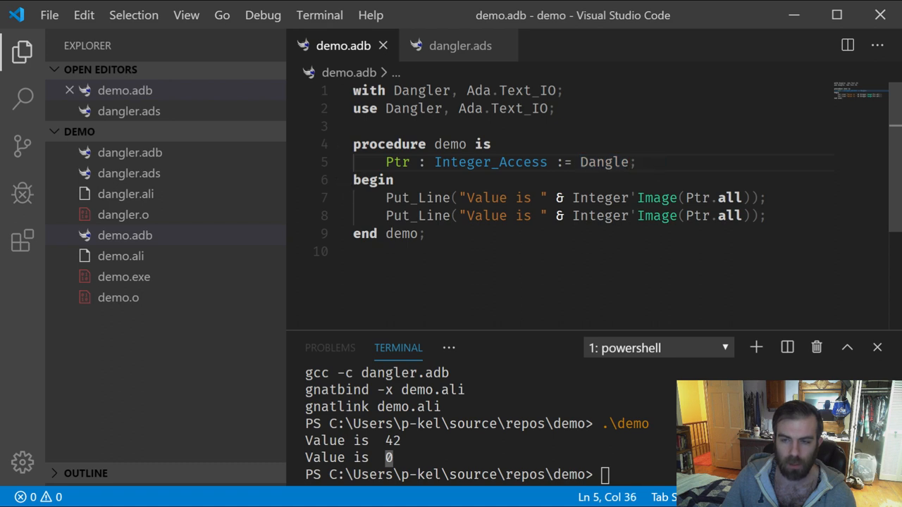
# Step: Reopen dangler.adb from the Explorer and select Dangle's 'Value : aliased Integer := 42' declaration
pyautogui.click(130, 153)
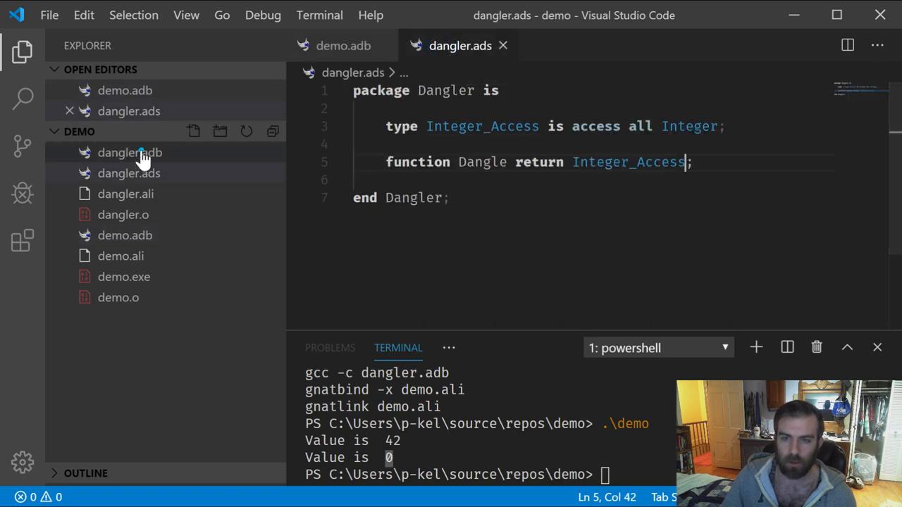
pyautogui.click(130, 152)
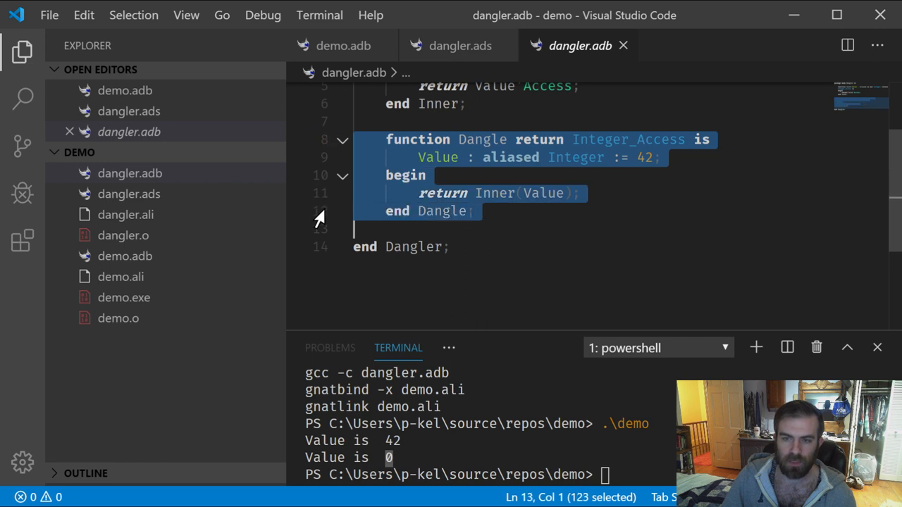
pyautogui.moveTo(344, 45)
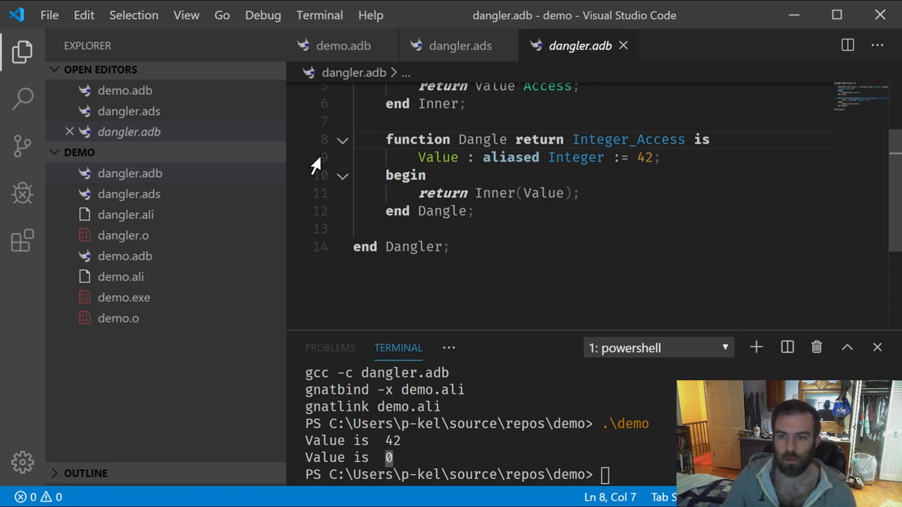
pyautogui.click(324, 158)
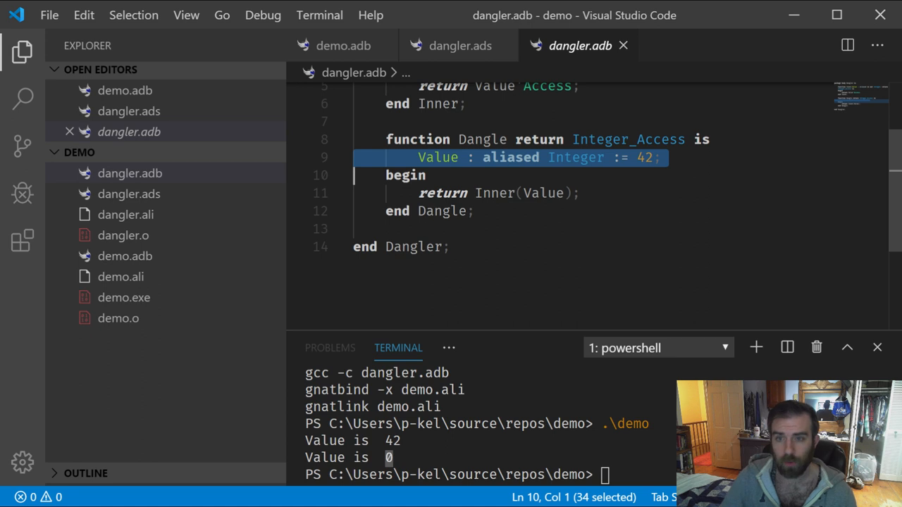
pyautogui.click(344, 46)
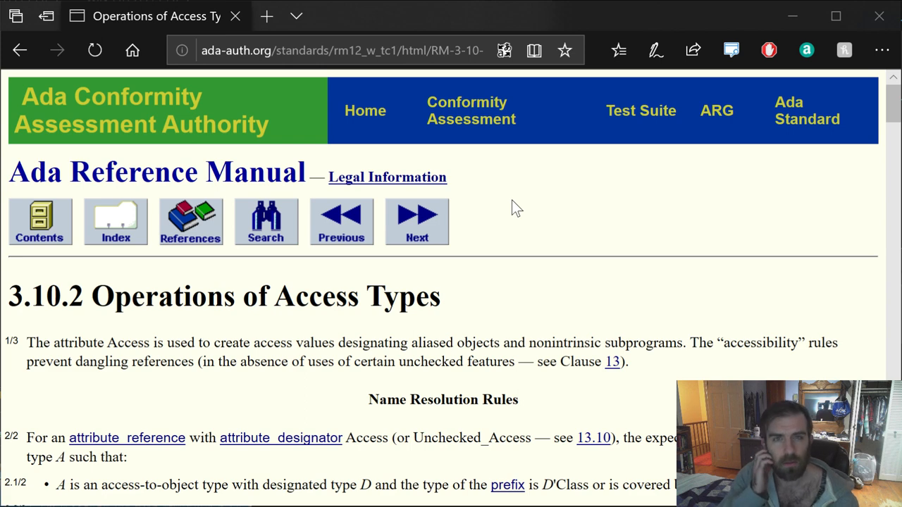
pyautogui.moveTo(490, 186)
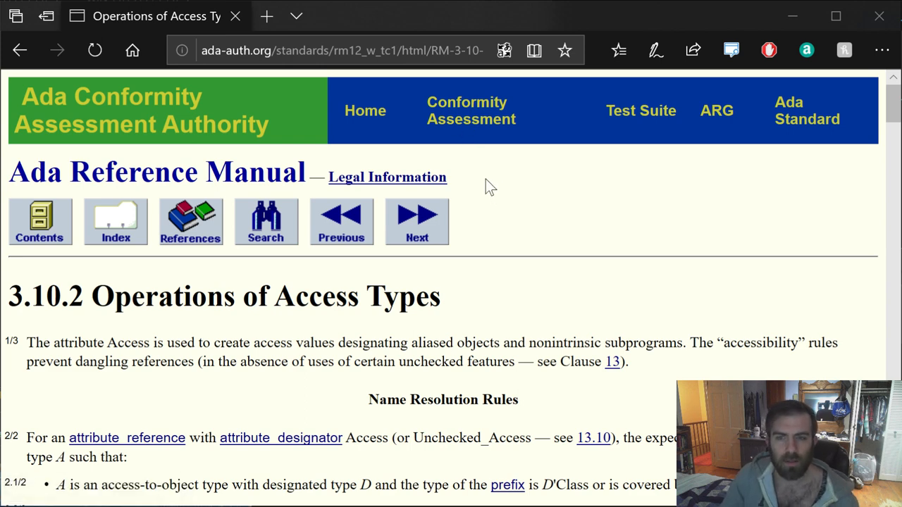
# Step: Scroll Ada Reference Manual 3.10.2 Operations of Access Types to its Name Resolution Rules for the Access attribute
pyautogui.scroll(-3)
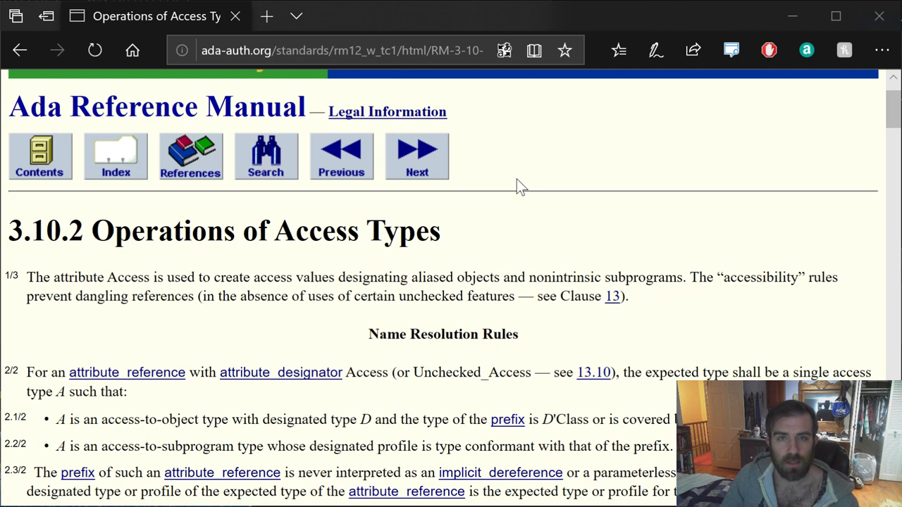
pyautogui.scroll(3)
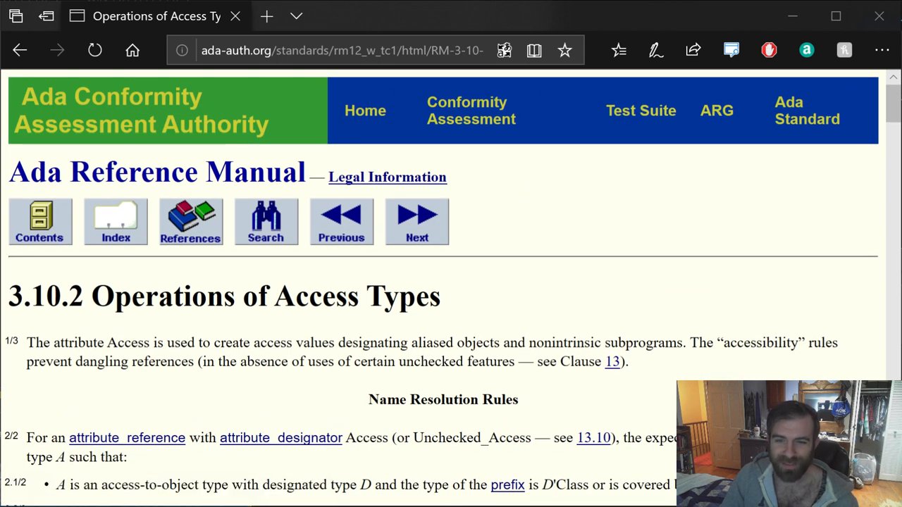
pyautogui.moveTo(169, 338)
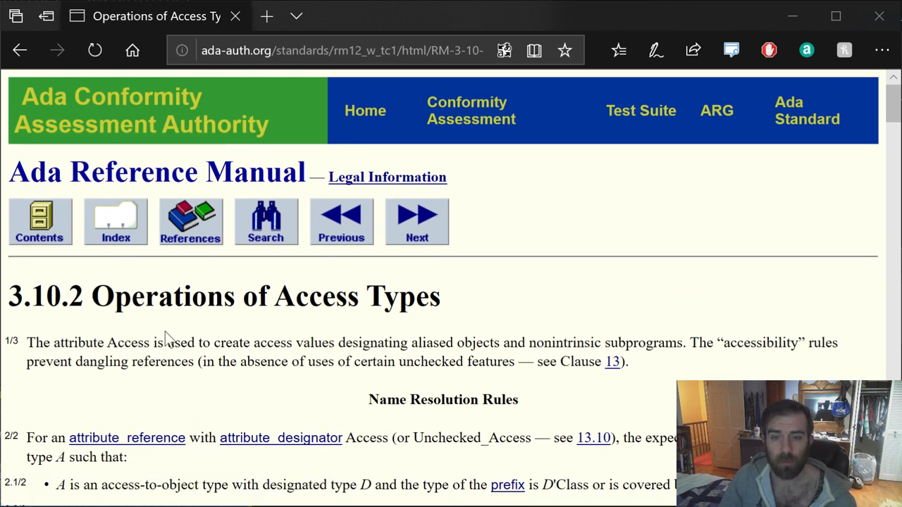
pyautogui.scroll(-3)
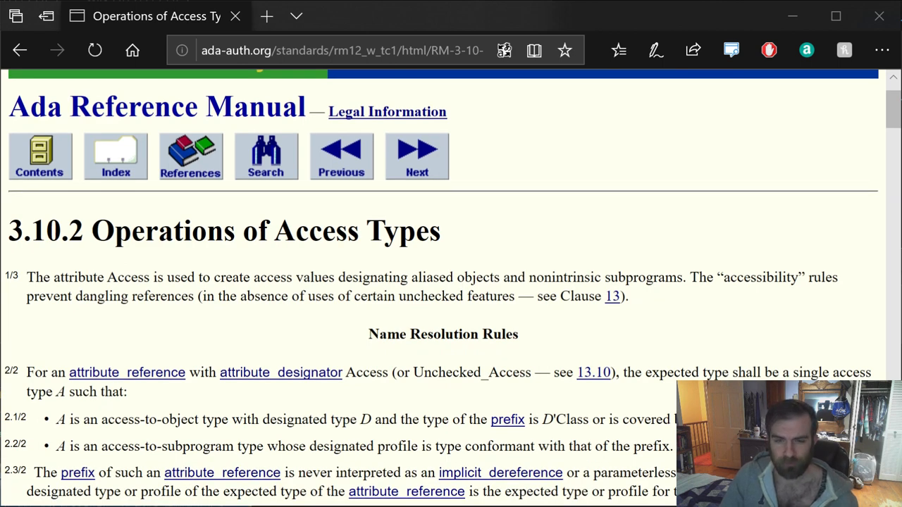
pyautogui.doubleClick(45, 231)
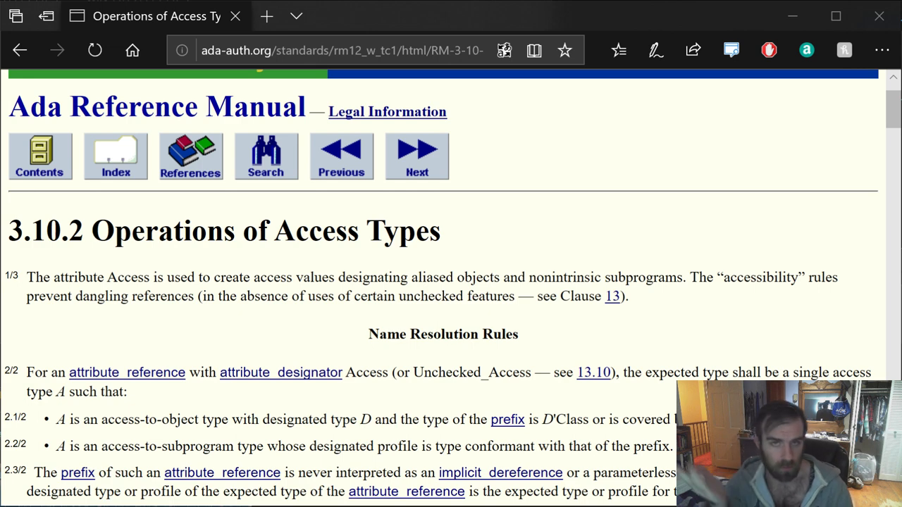
# Step: Scroll section 3.10.2 past Static Semantics down to paragraph 10.1/3 on function-call result accessibility
pyautogui.scroll(-3)
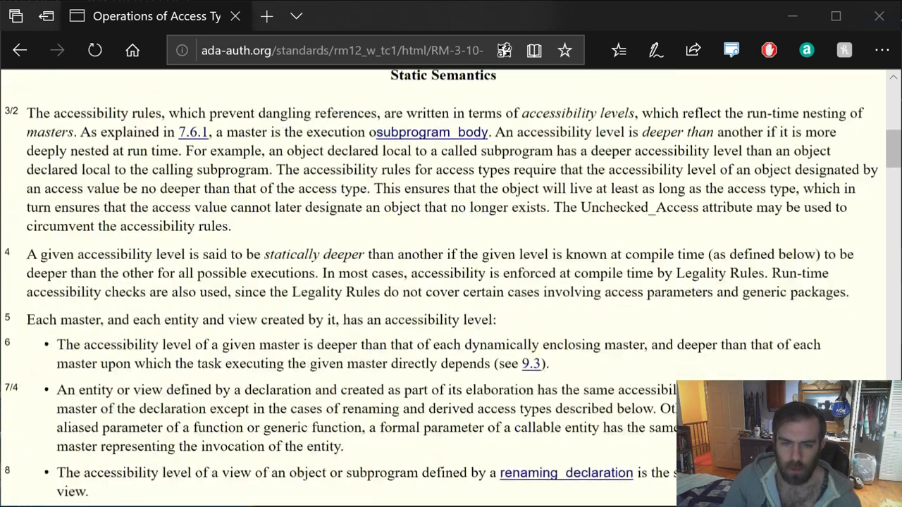
pyautogui.scroll(-3)
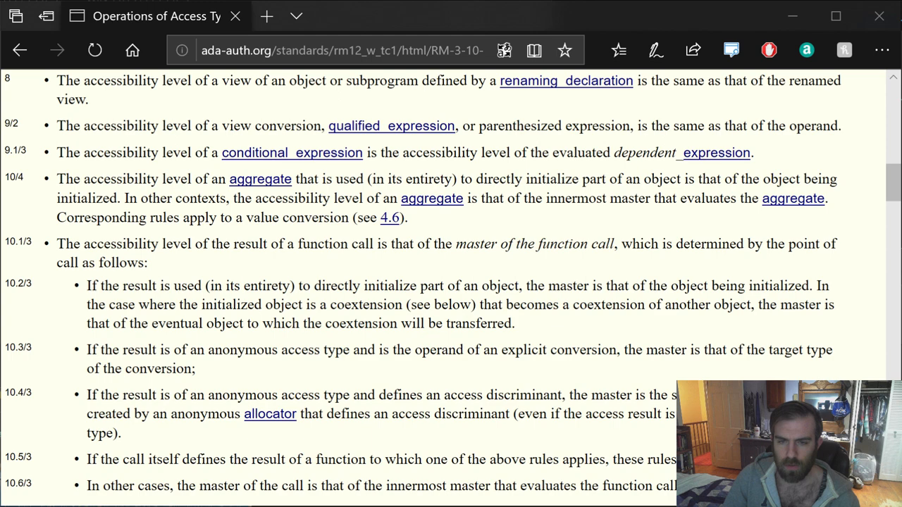
pyautogui.scroll(-3)
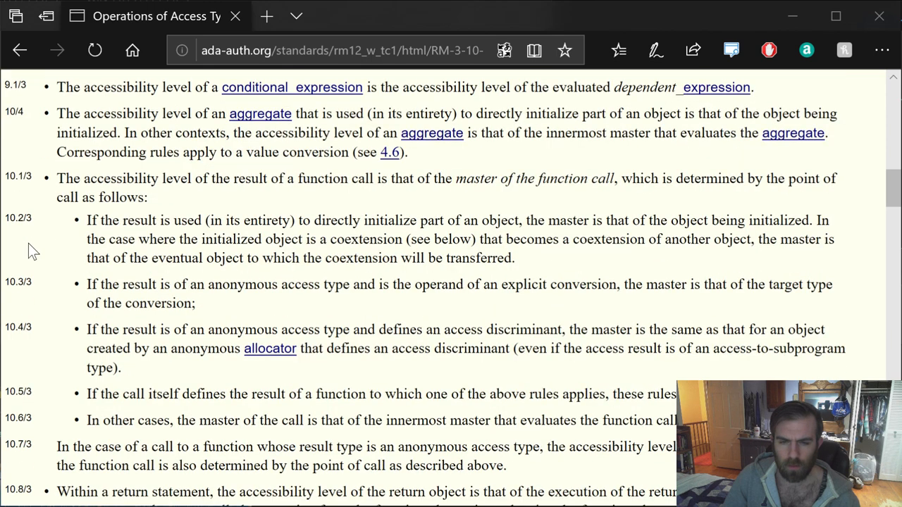
pyautogui.moveTo(11, 256)
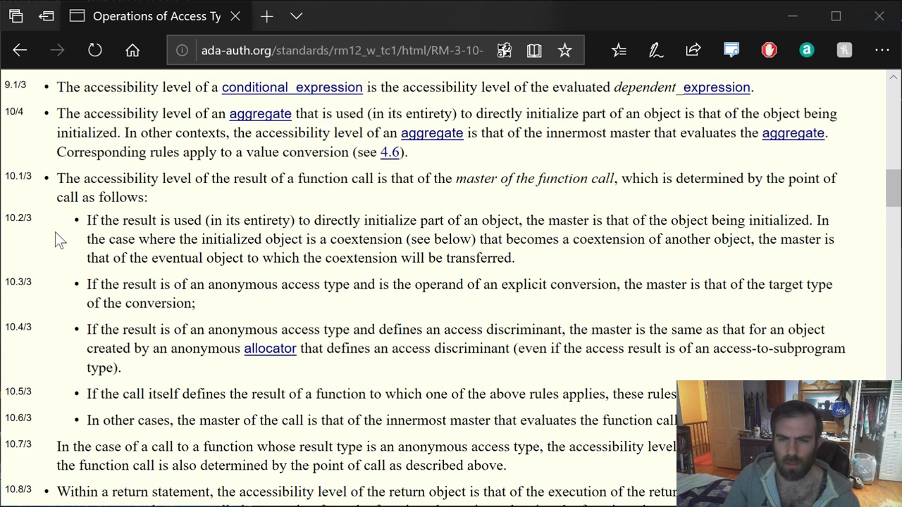
pyautogui.moveTo(28, 155)
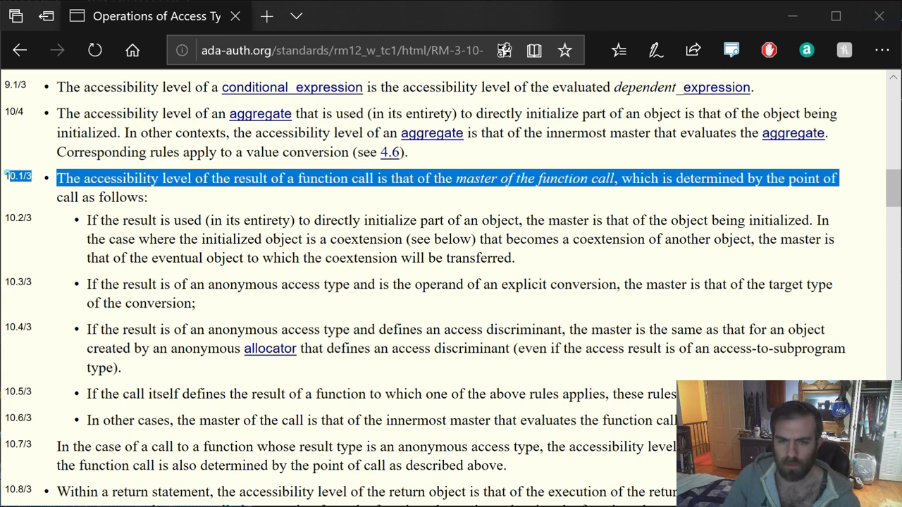
pyautogui.click(49, 251)
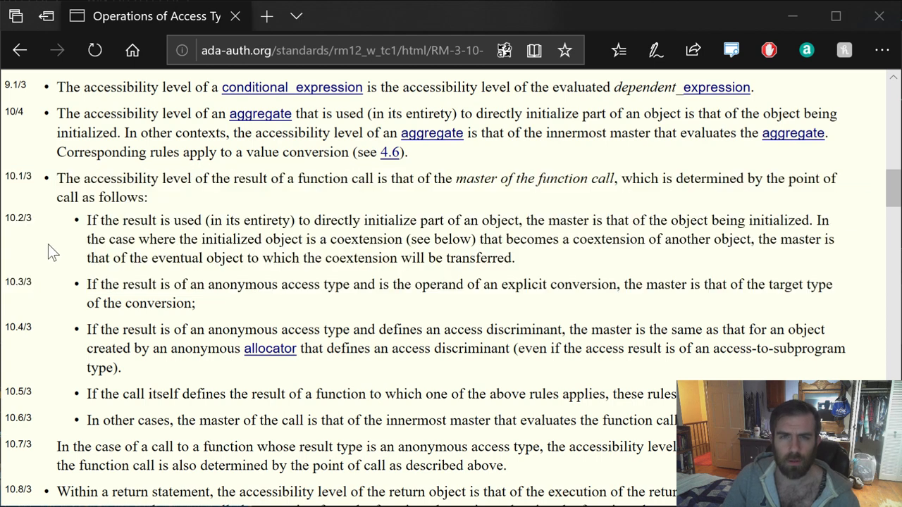
pyautogui.moveTo(93, 178)
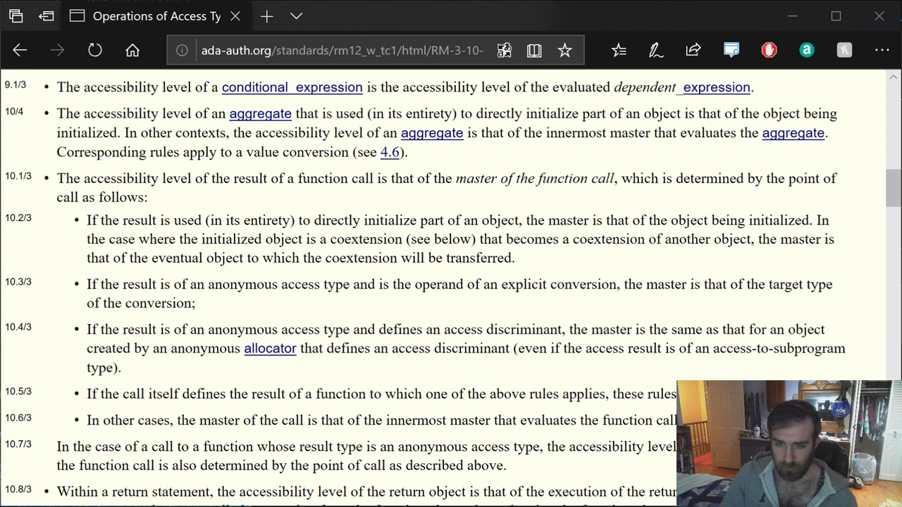
pyautogui.moveTo(234, 197)
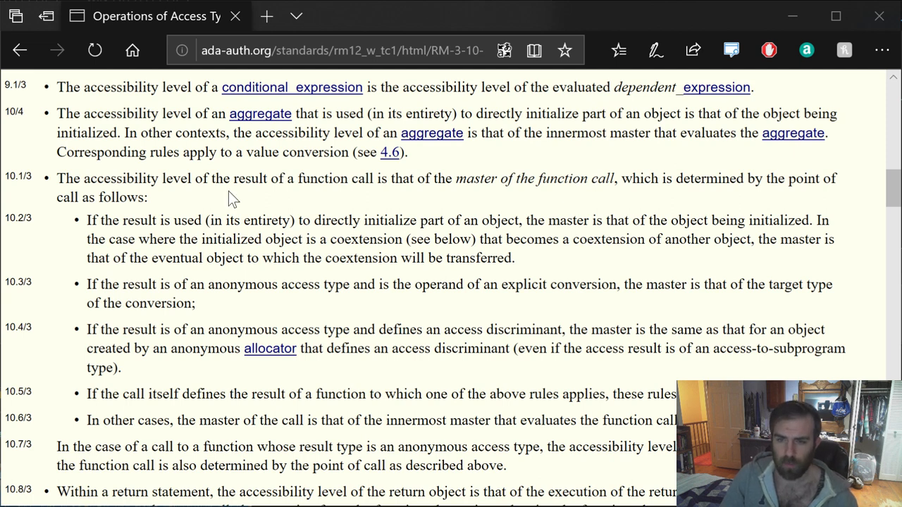
pyautogui.moveTo(333, 202)
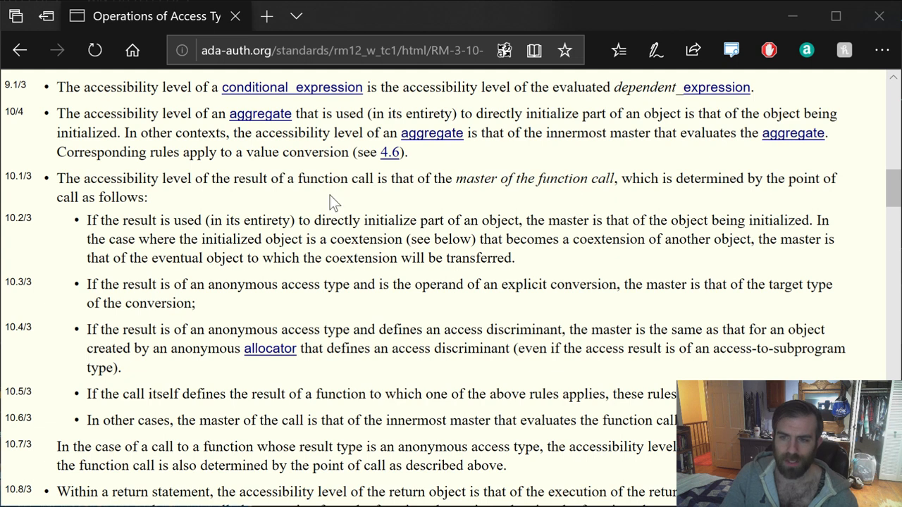
pyautogui.moveTo(472, 207)
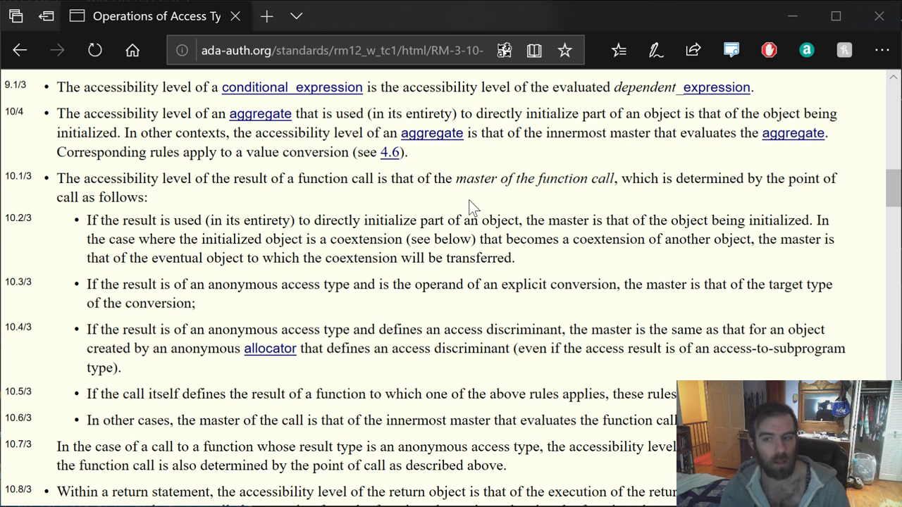
pyautogui.click(17, 175)
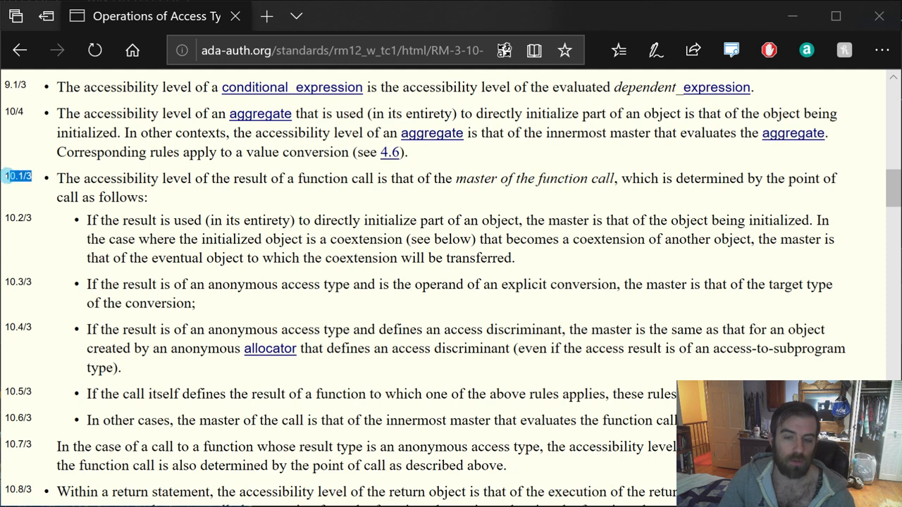